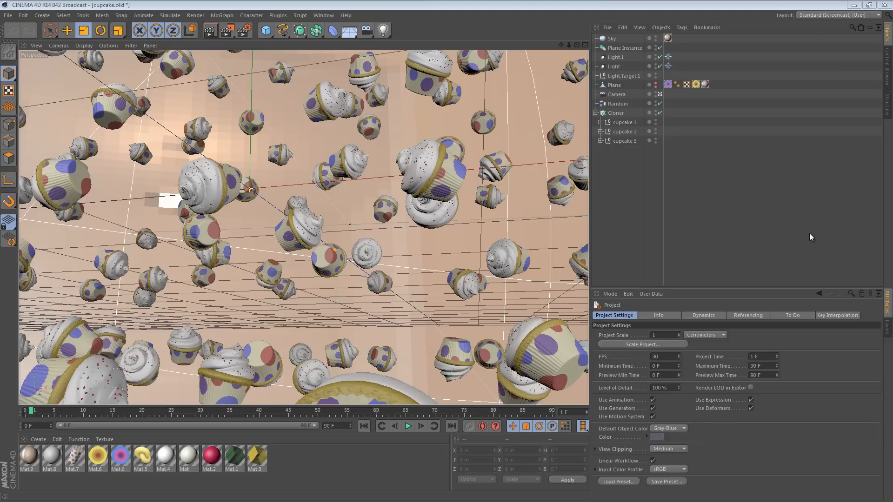
{"action": "mouse_move", "coordinate": [415, 500]}
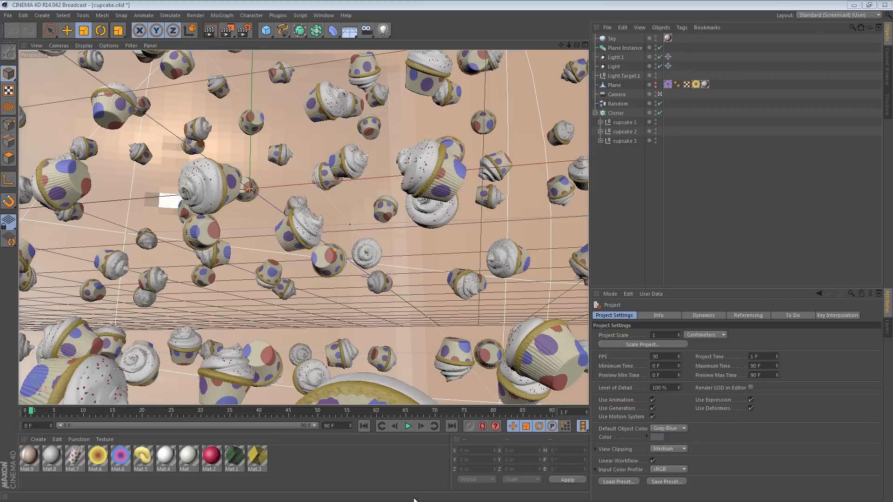
{"action": "mouse_move", "coordinate": [411, 498]}
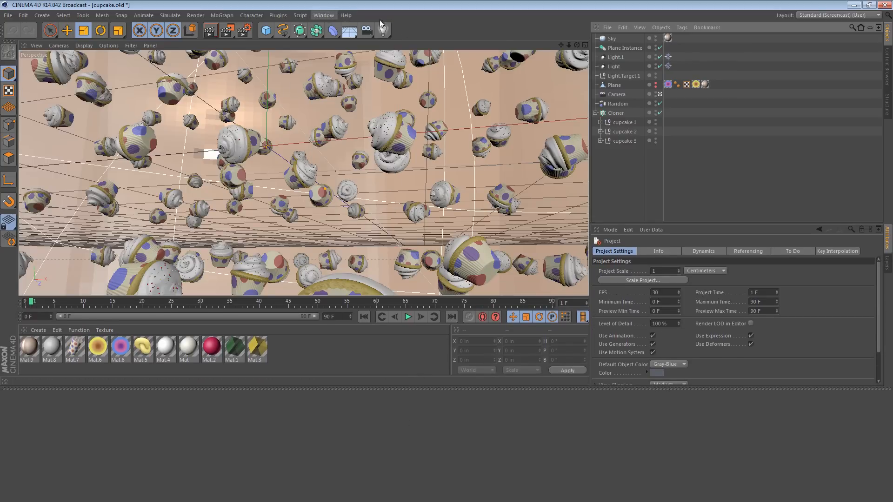
Create a new empty group window from Window > Customization, then restore the full-size layout
{"action": "left_click", "coordinate": [322, 15]}
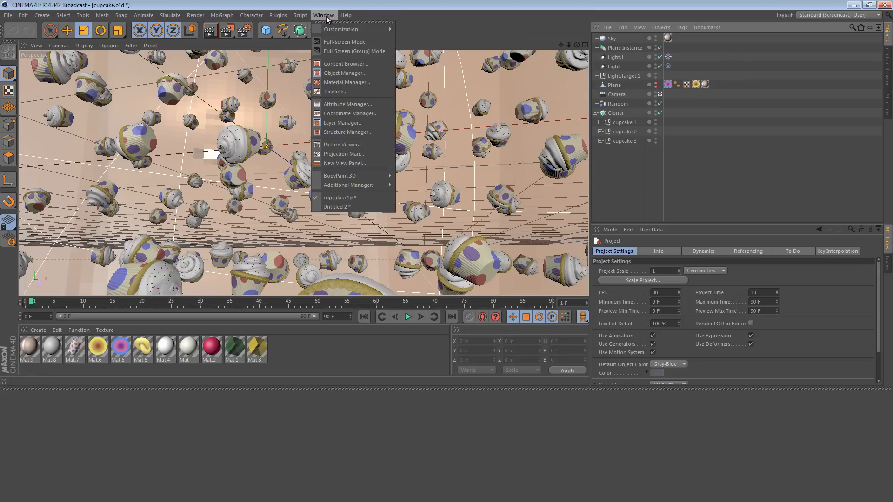
{"action": "mouse_move", "coordinate": [340, 29]}
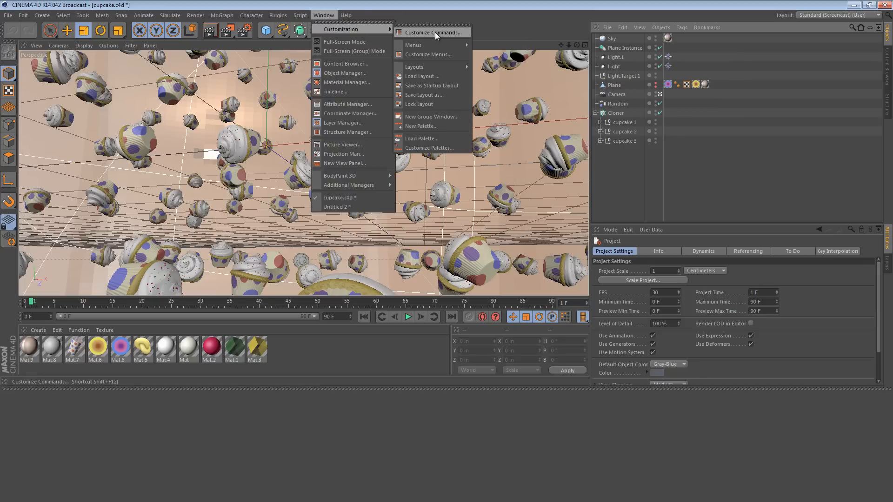
{"action": "mouse_move", "coordinate": [430, 117]}
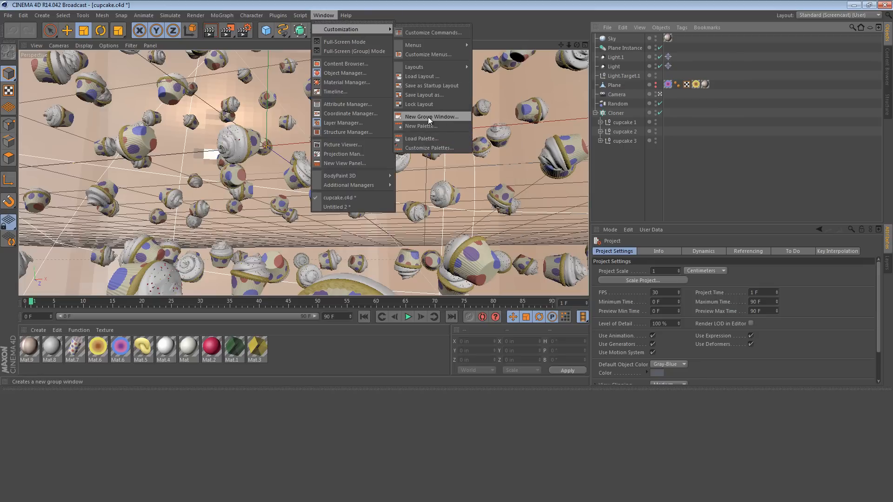
{"action": "left_click", "coordinate": [431, 117]}
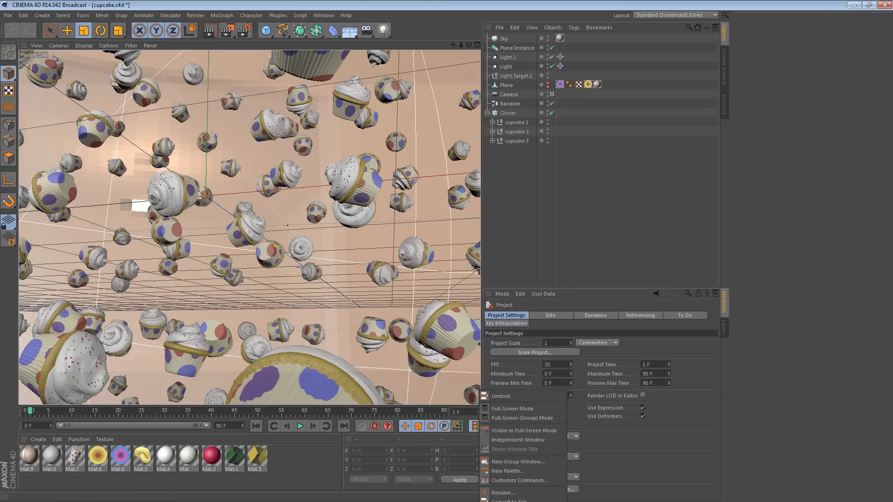
{"action": "mouse_move", "coordinate": [500, 396]}
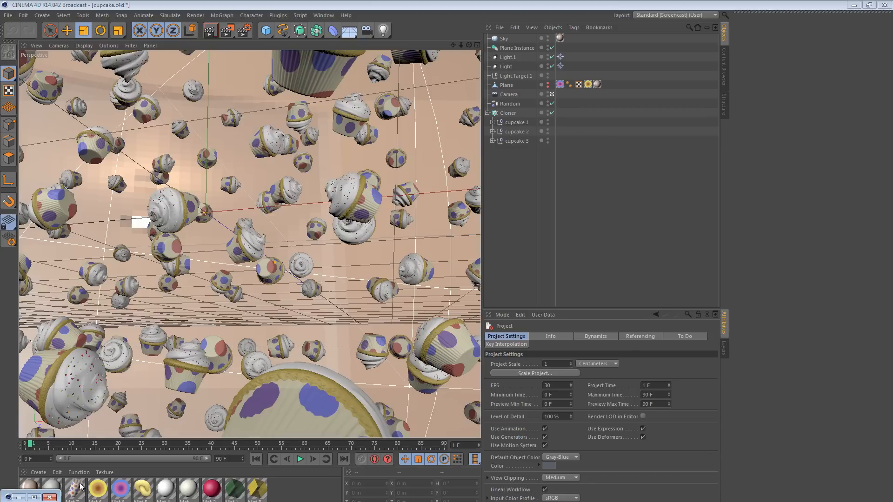
{"action": "mouse_move", "coordinate": [39, 485]}
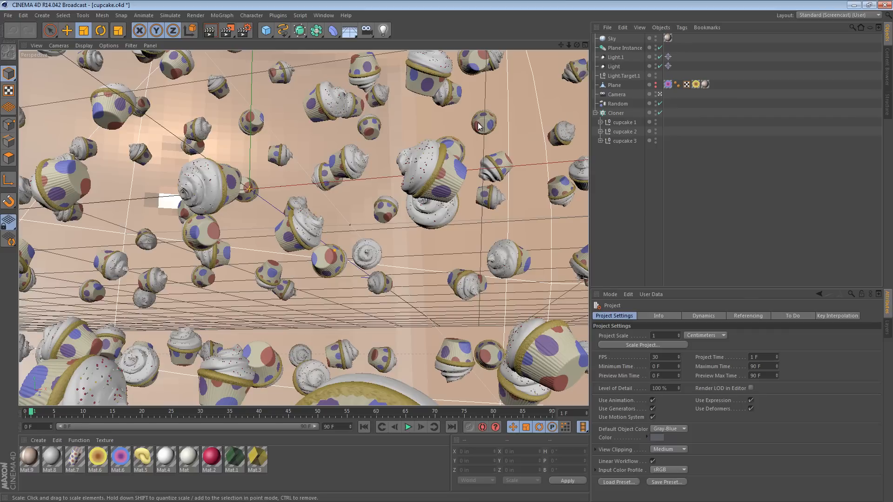
Switch through the Animation and BP 3D Paint layouts, ending on the Startup layout
{"action": "left_click", "coordinate": [836, 15]}
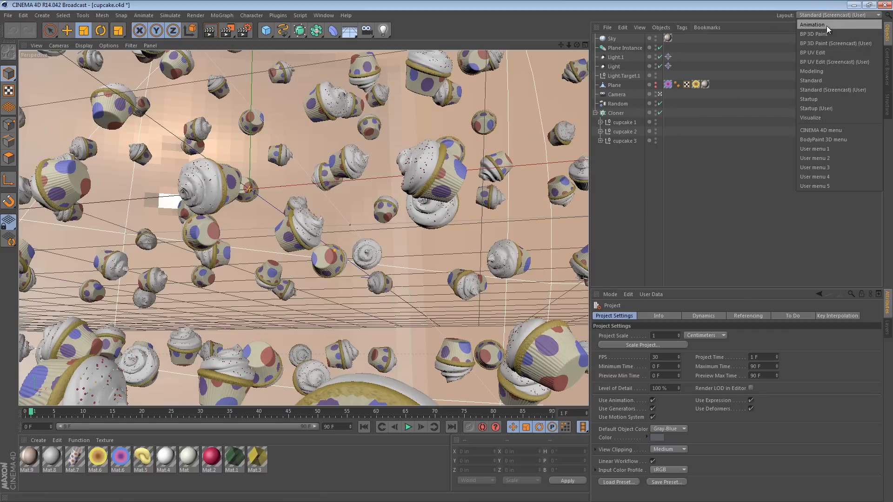
{"action": "left_click", "coordinate": [811, 24]}
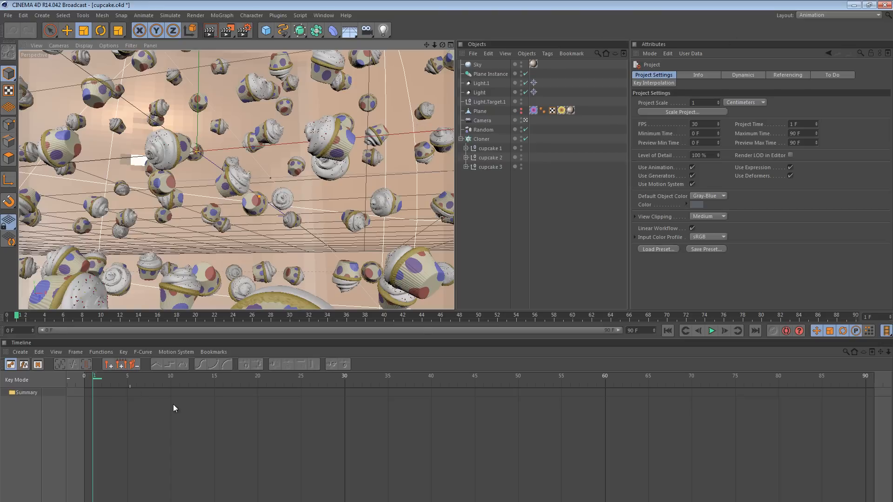
{"action": "mouse_move", "coordinate": [561, 309]}
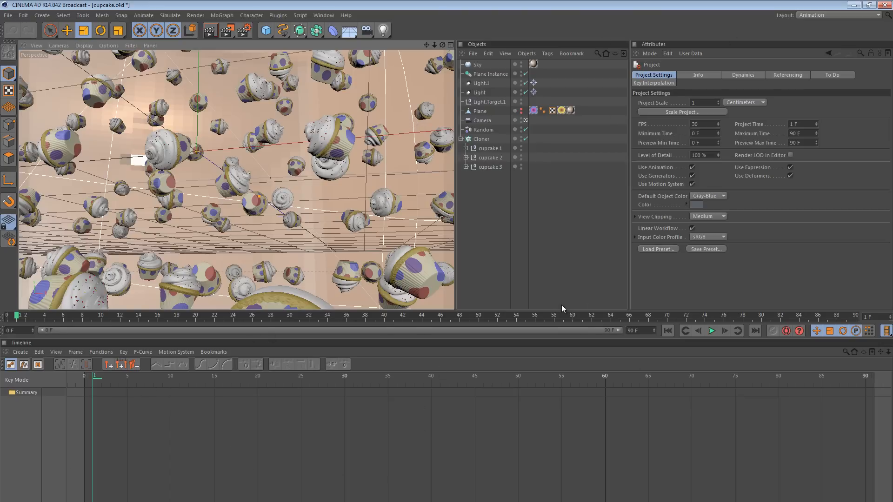
{"action": "left_click", "coordinate": [837, 15]}
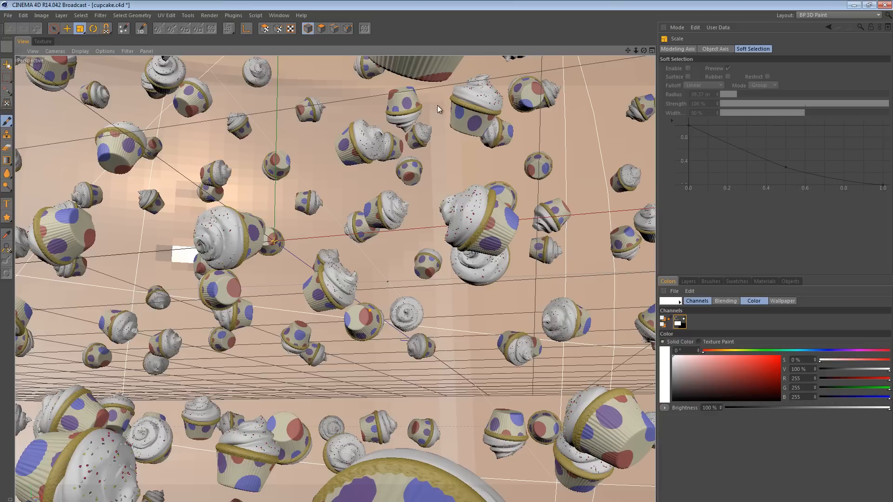
{"action": "mouse_move", "coordinate": [526, 146]}
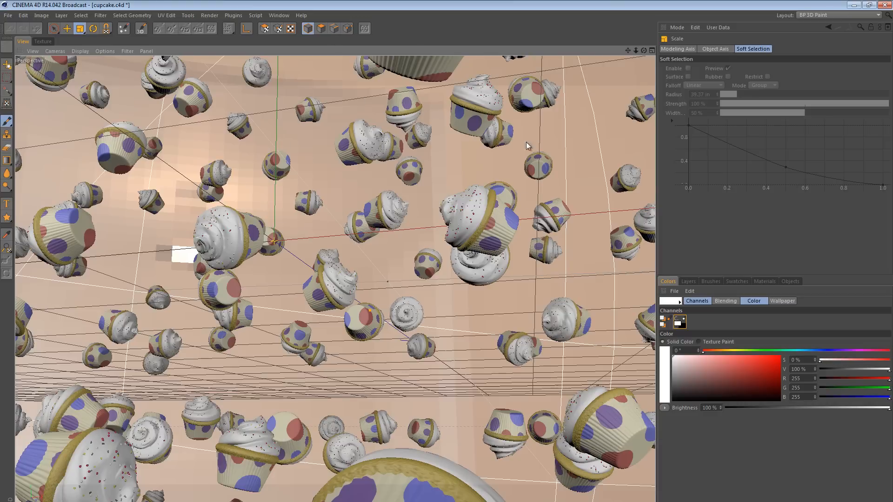
{"action": "mouse_move", "coordinate": [7, 165]}
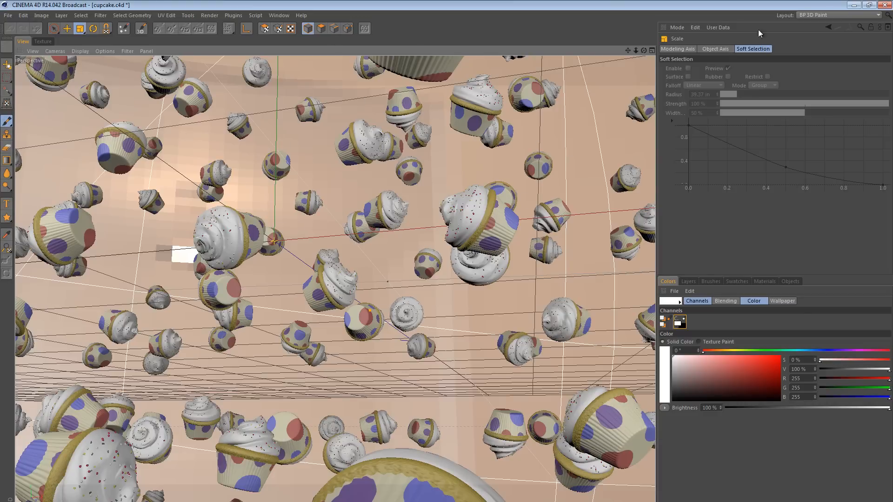
{"action": "left_click", "coordinate": [813, 15]}
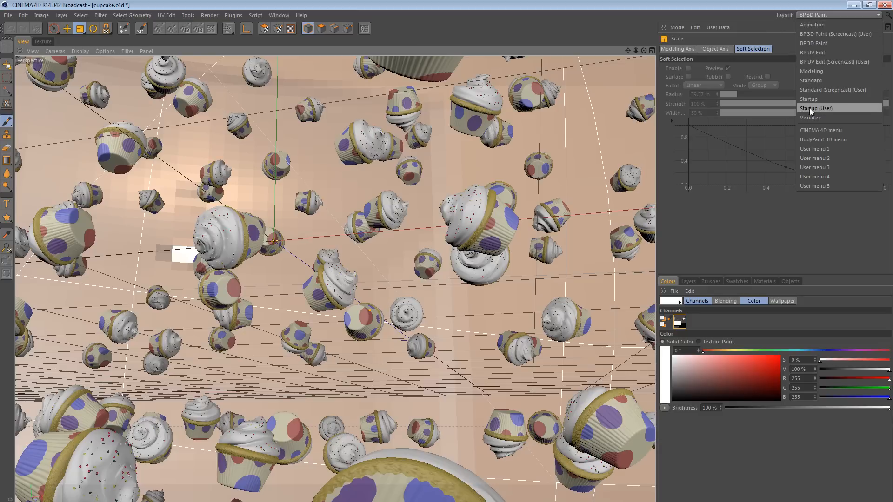
{"action": "mouse_move", "coordinate": [815, 99]}
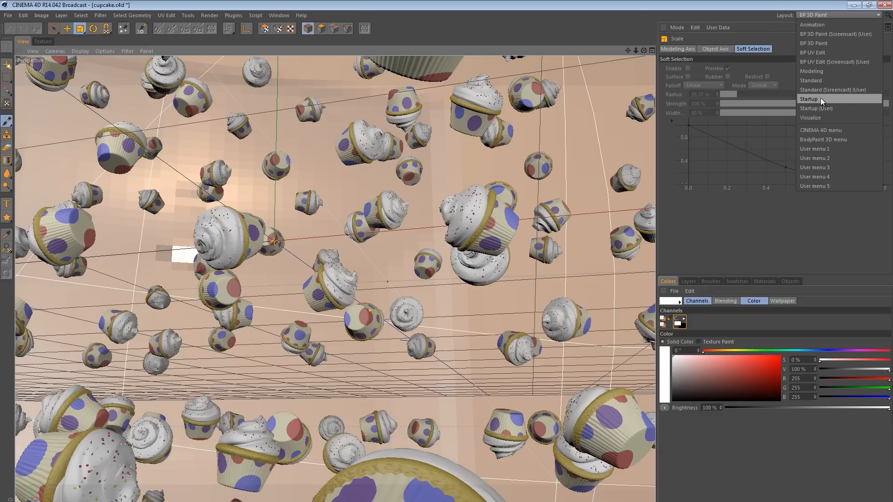
{"action": "left_click", "coordinate": [808, 99]}
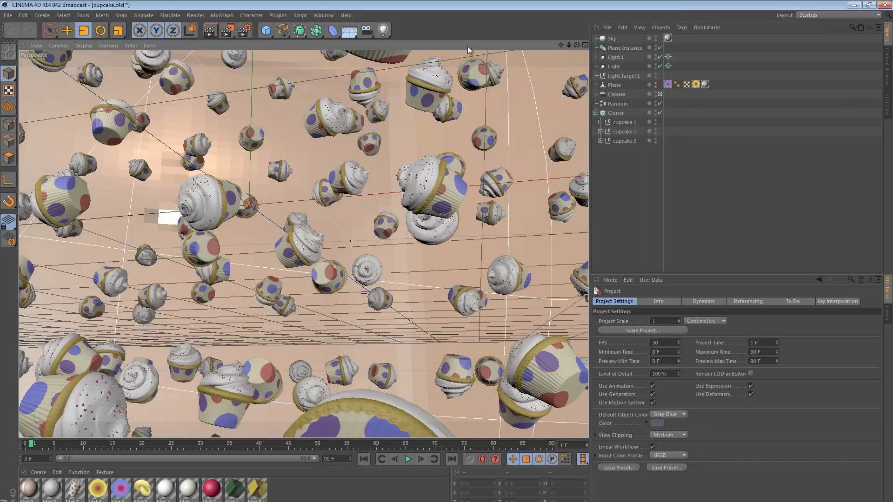
Review Save as Startup Layout and Lock Layout options, then return to BP 3D Paint
{"action": "left_click", "coordinate": [323, 15]}
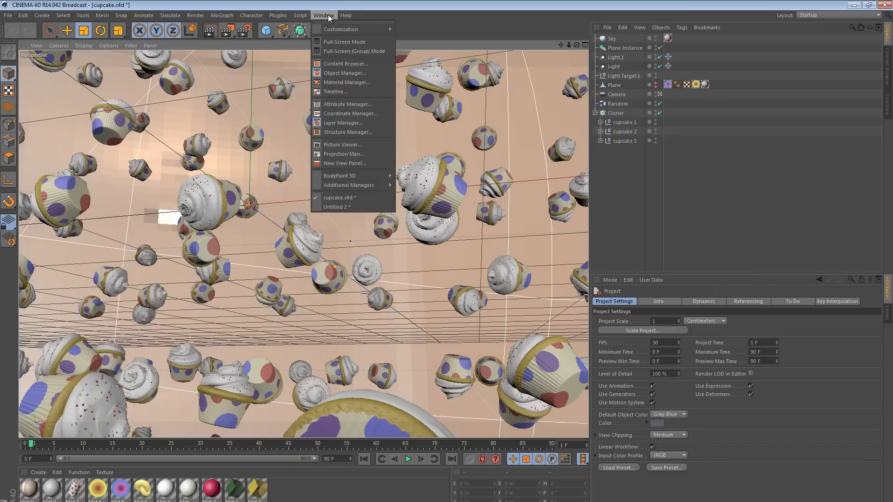
{"action": "mouse_move", "coordinate": [341, 29]}
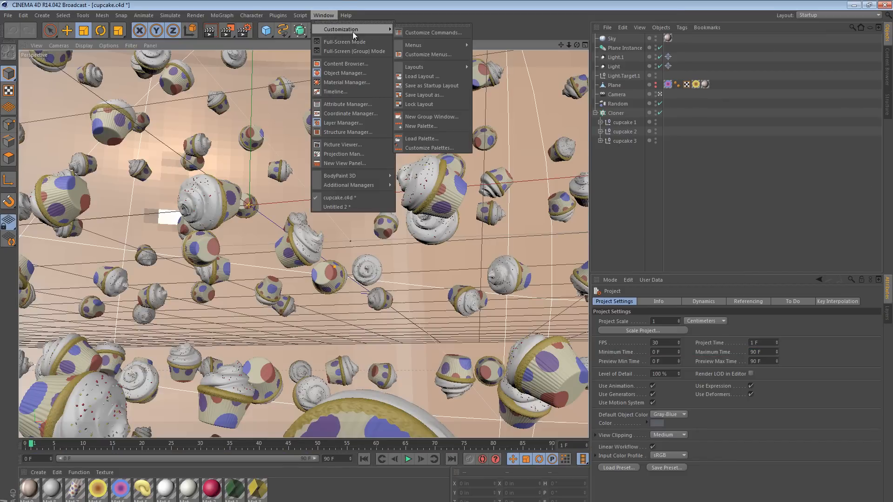
{"action": "mouse_move", "coordinate": [362, 35]}
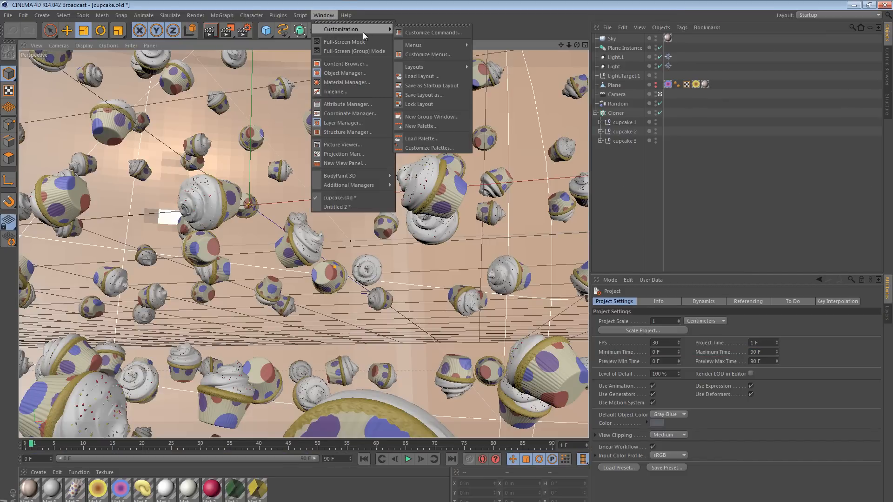
{"action": "mouse_move", "coordinate": [431, 85]}
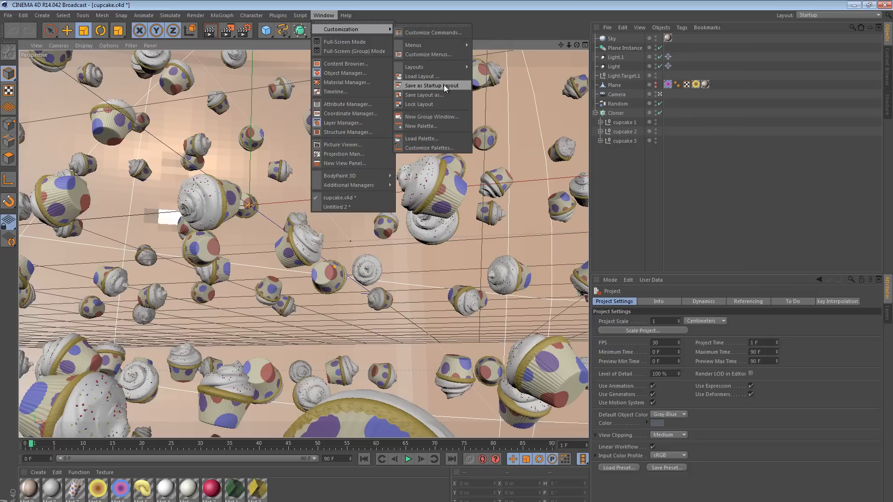
{"action": "mouse_move", "coordinate": [432, 104]}
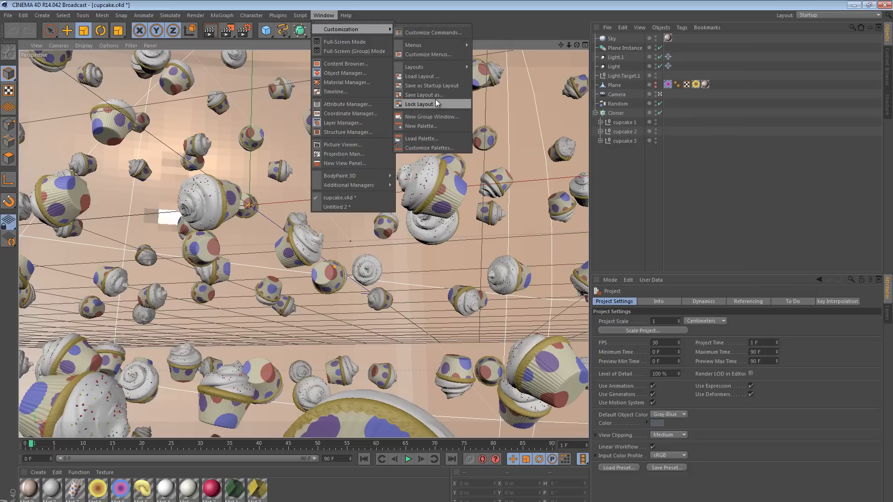
{"action": "left_click", "coordinate": [807, 15]}
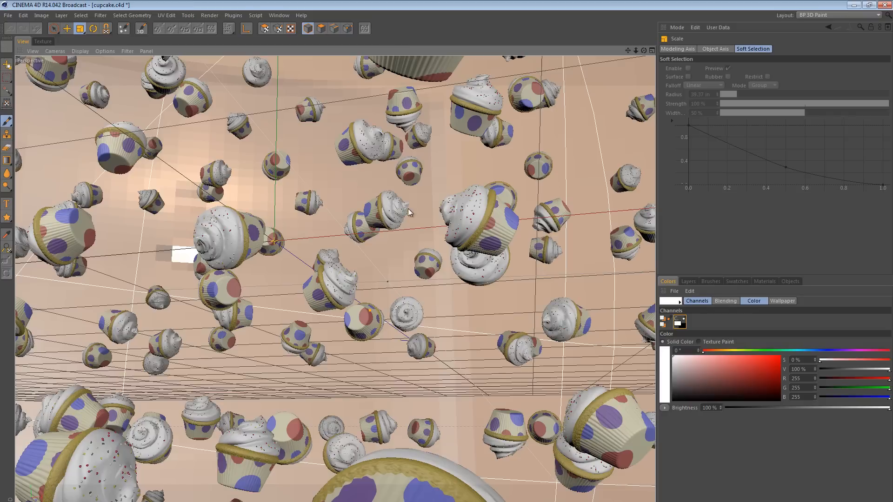
Switch to the BP 3D Paint (Screencast) (User) layout from the Layout dropdown
{"action": "left_click", "coordinate": [816, 15]}
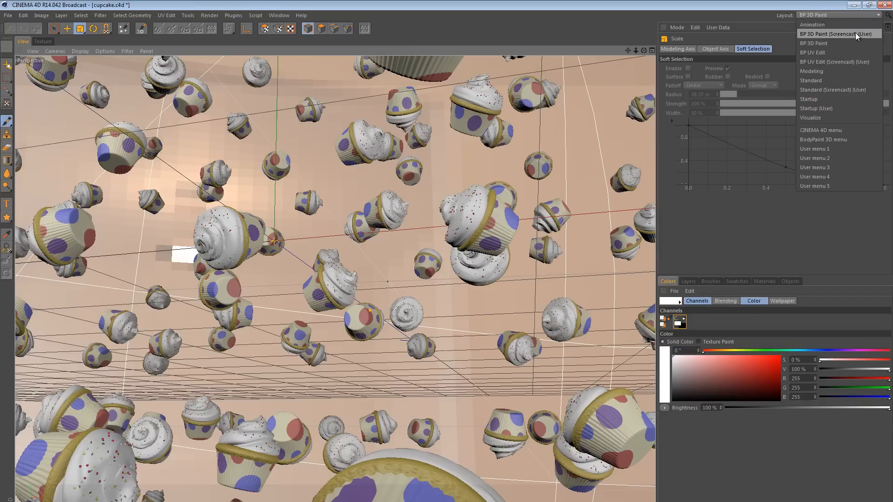
{"action": "mouse_move", "coordinate": [831, 24]}
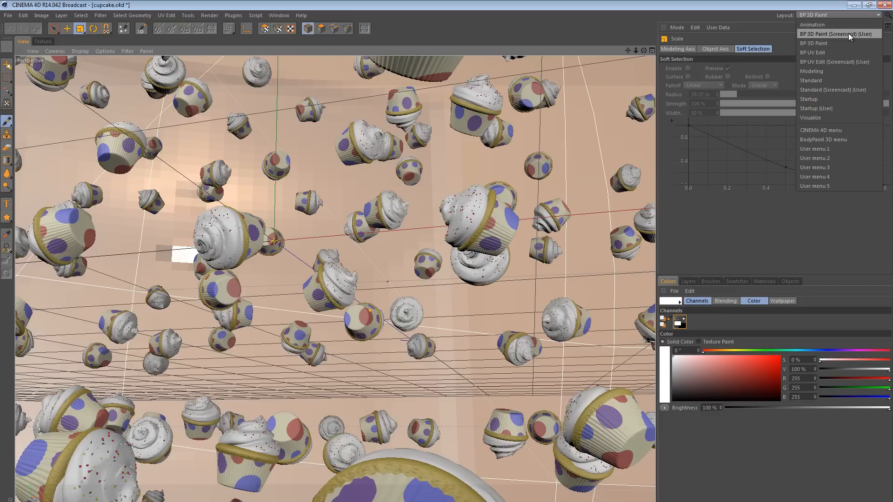
{"action": "left_click", "coordinate": [836, 33]}
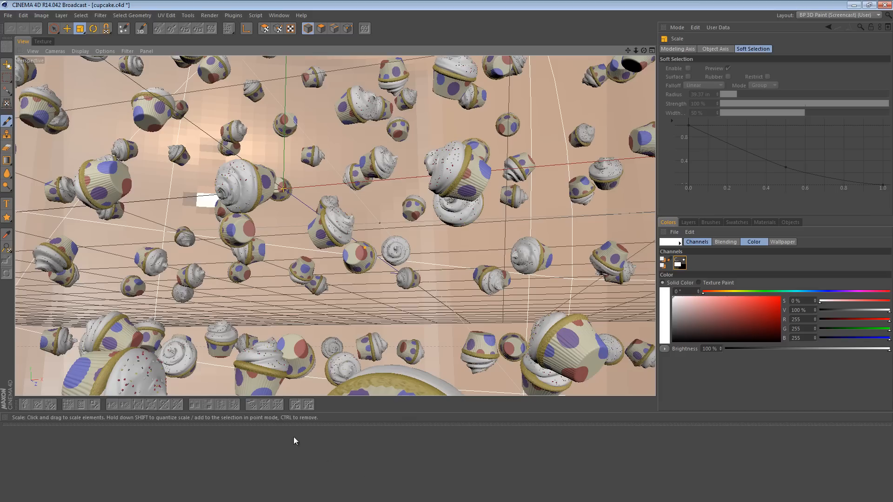
Save the current layout as BP 3D Paint (Demo), replacing 'Screencast' with 'Demo' in the name
{"action": "left_click", "coordinate": [278, 15]}
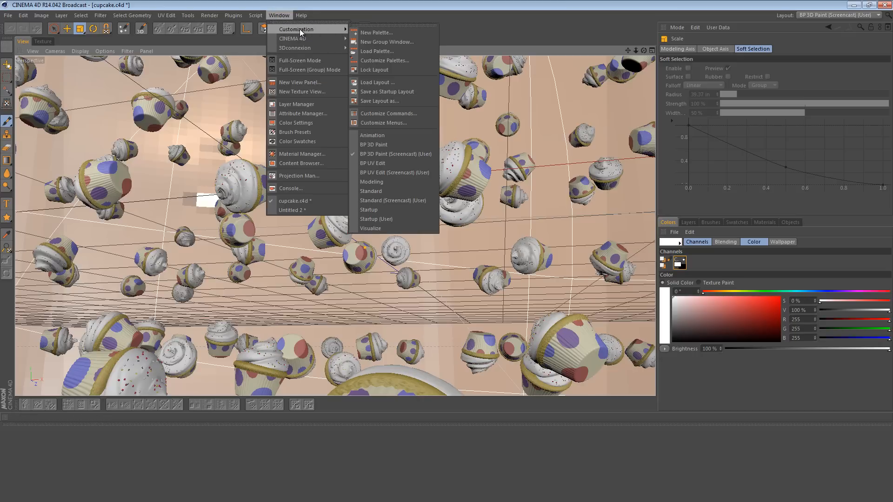
{"action": "mouse_move", "coordinate": [380, 101]}
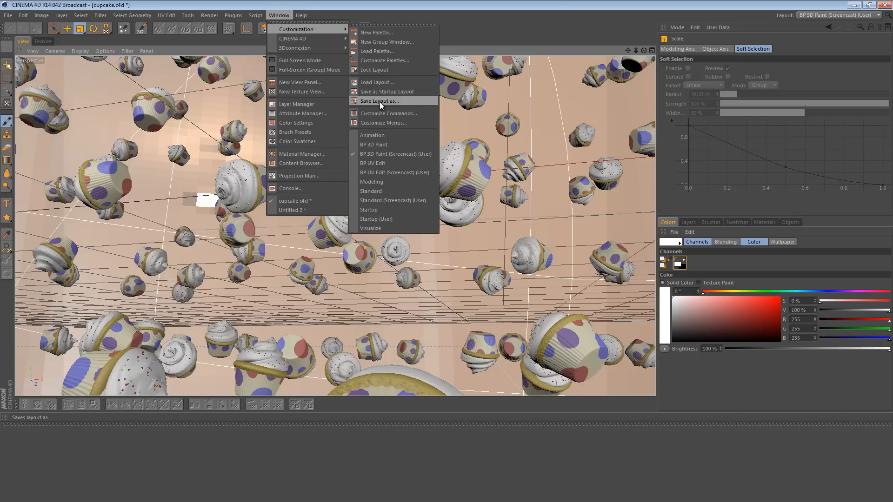
{"action": "left_click", "coordinate": [380, 100]}
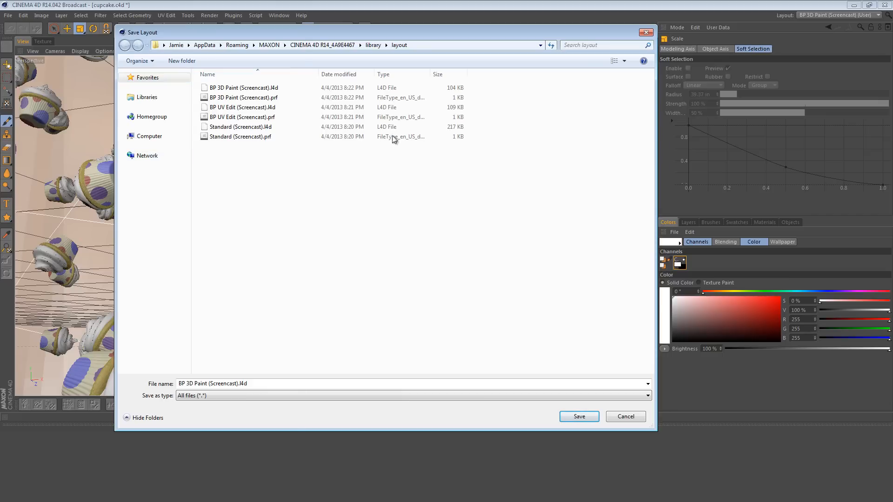
{"action": "left_click", "coordinate": [212, 383]}
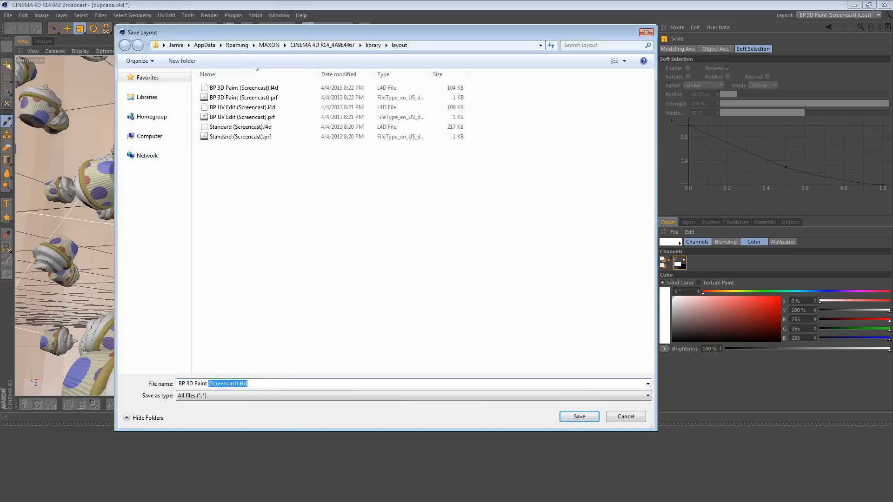
{"action": "left_click", "coordinate": [265, 383]}
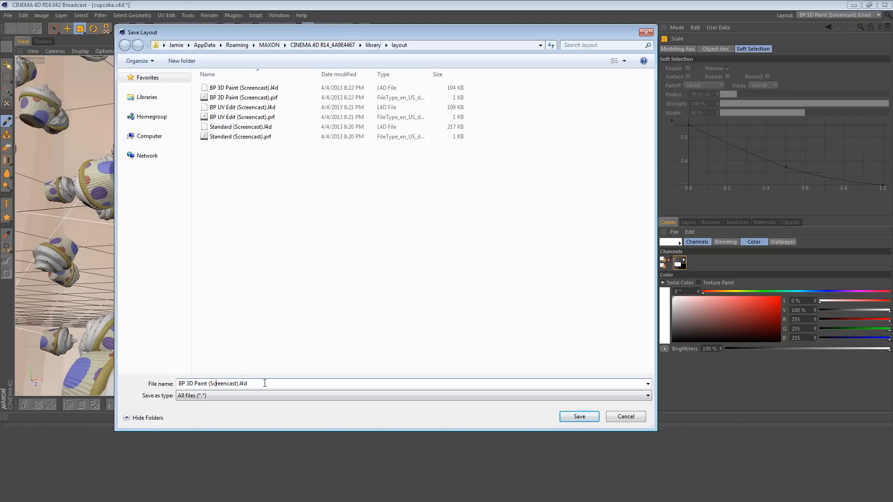
{"action": "double_click", "coordinate": [223, 384]}
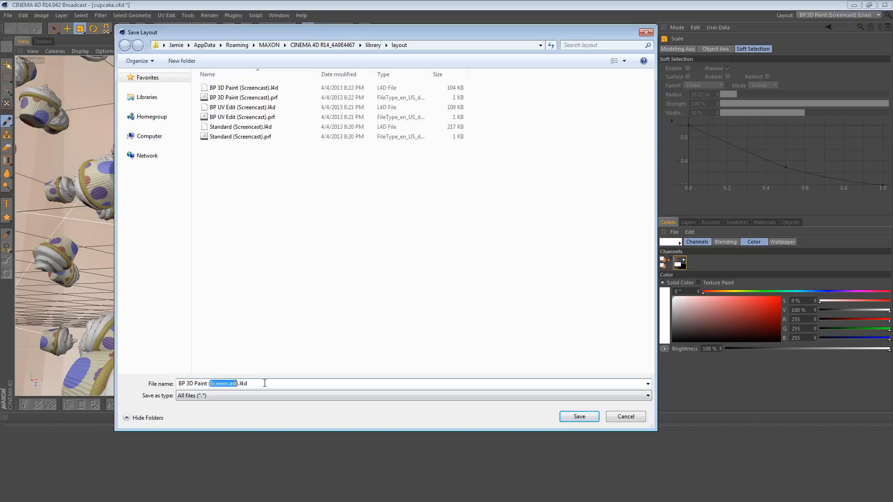
{"action": "type", "text": "Demo"}
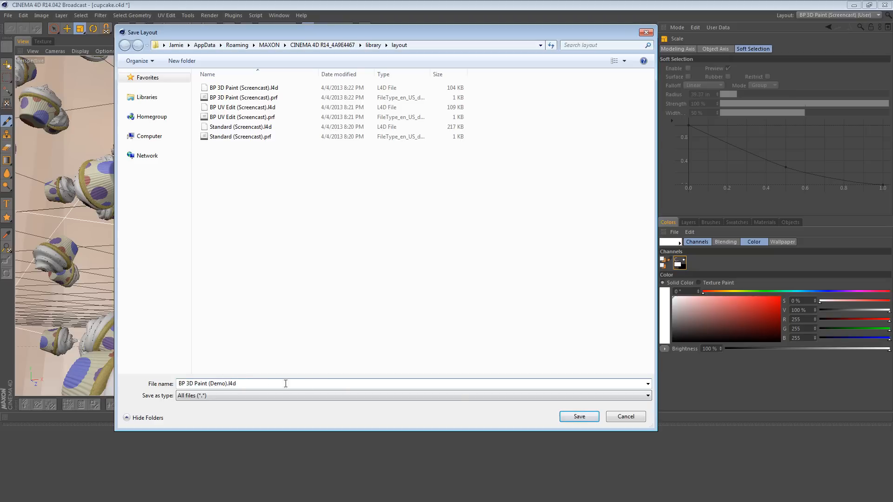
{"action": "left_click", "coordinate": [578, 416]}
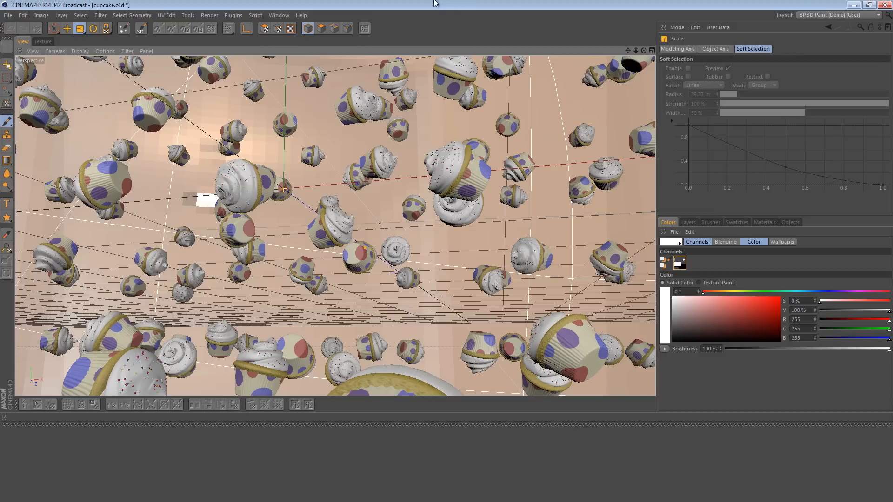
Load the BP 3D Paint (Screencast) layout again, leaving the saved layouts list open
{"action": "left_click", "coordinate": [837, 15]}
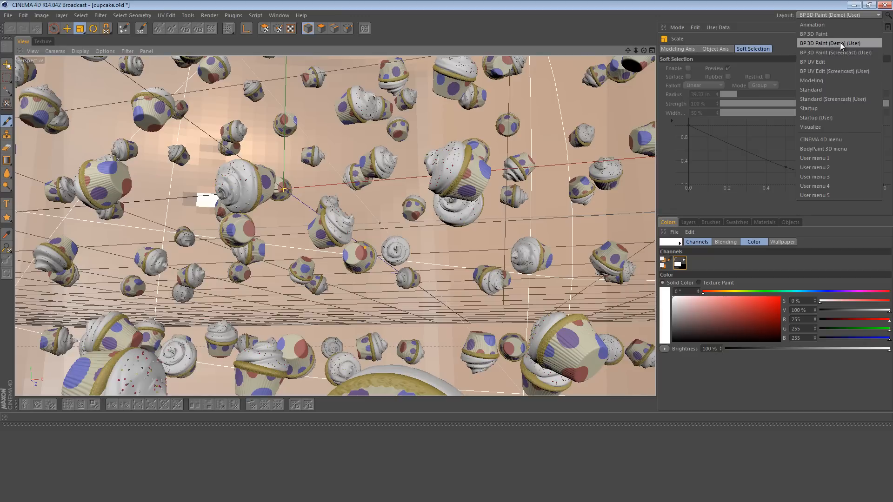
{"action": "left_click", "coordinate": [836, 52]}
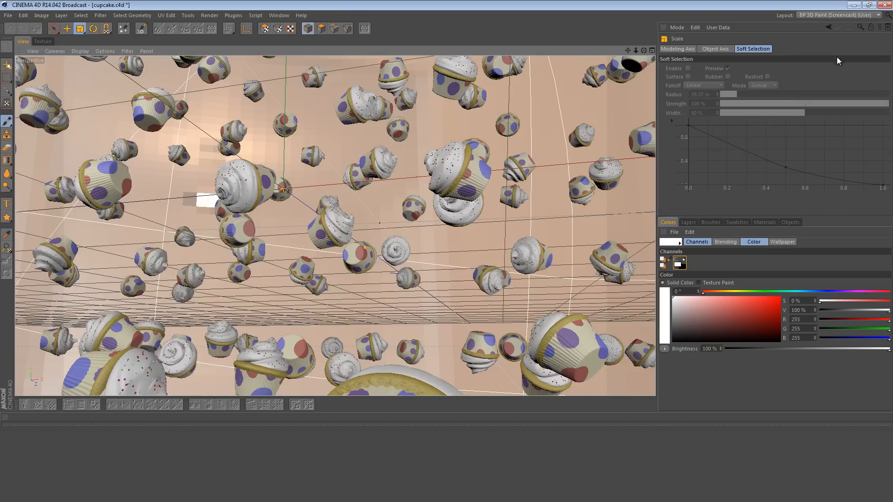
{"action": "left_click", "coordinate": [837, 15]}
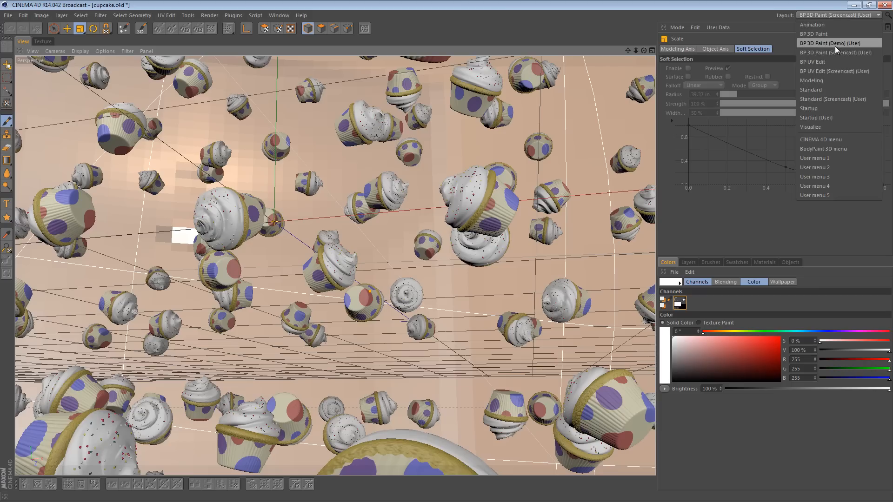
{"action": "left_click", "coordinate": [832, 44]}
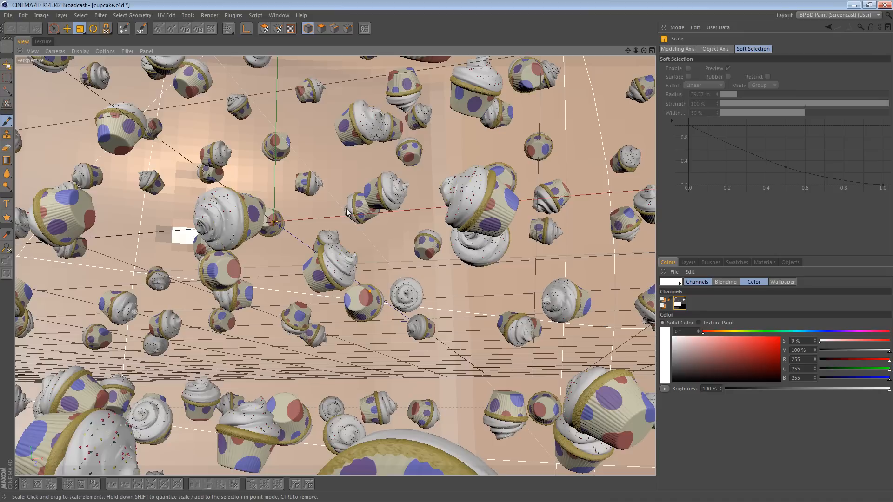
{"action": "mouse_move", "coordinate": [825, 16]}
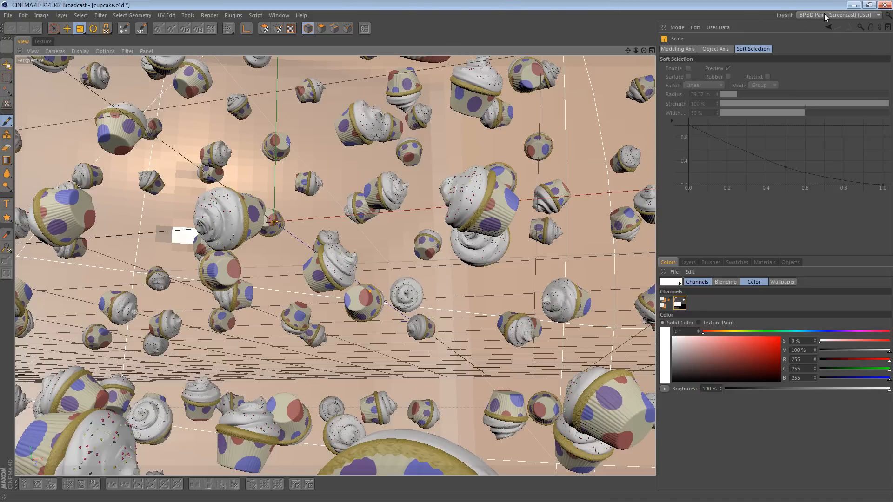
{"action": "left_click", "coordinate": [837, 15]}
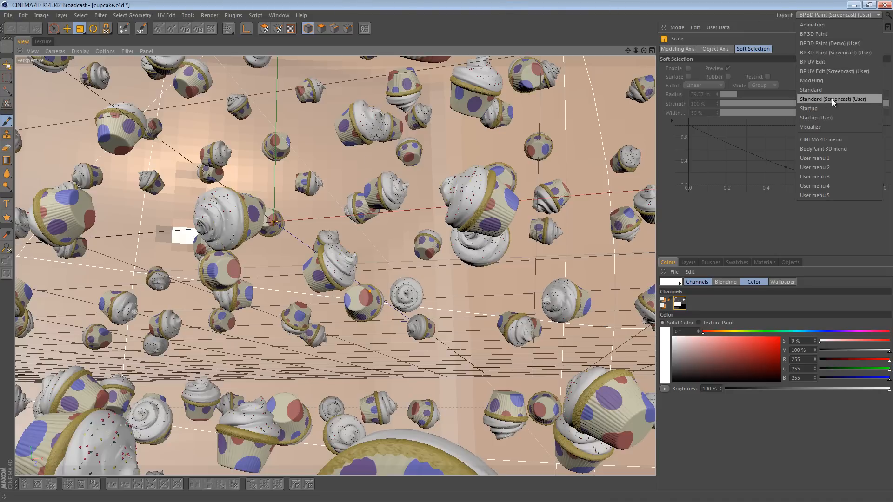
Switch to Standard (Screencast) and create a new Texture view via Window > BodyPaint 3D
{"action": "left_click", "coordinate": [836, 98]}
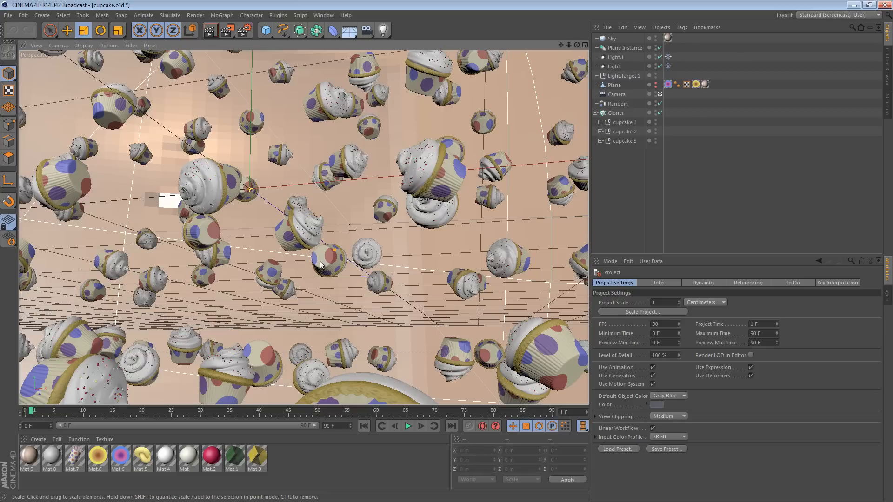
{"action": "mouse_move", "coordinate": [202, 252]}
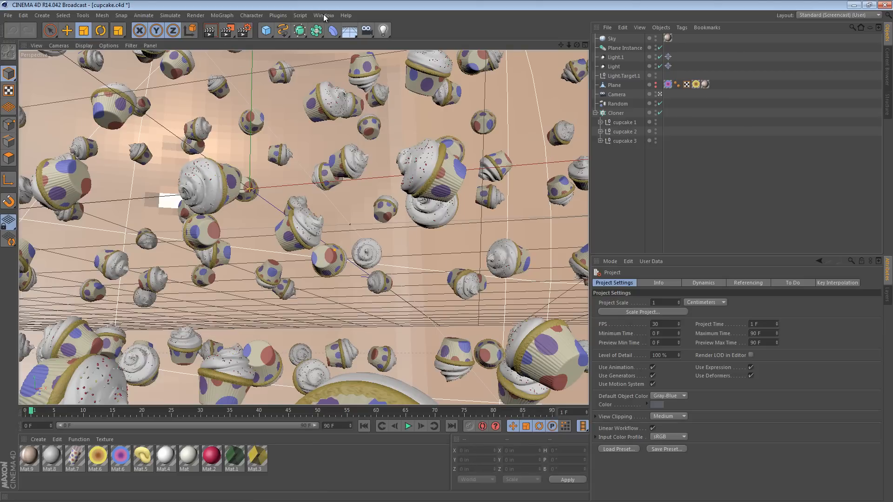
{"action": "left_click", "coordinate": [323, 14]}
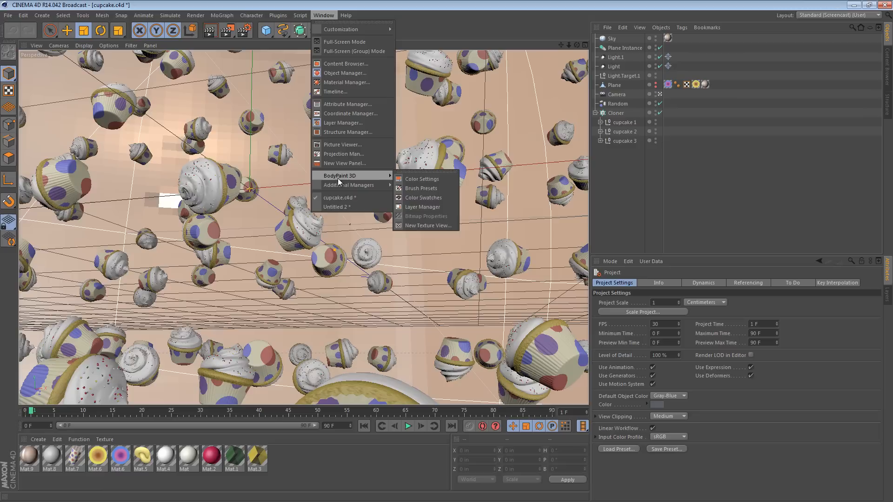
{"action": "mouse_move", "coordinate": [421, 179]}
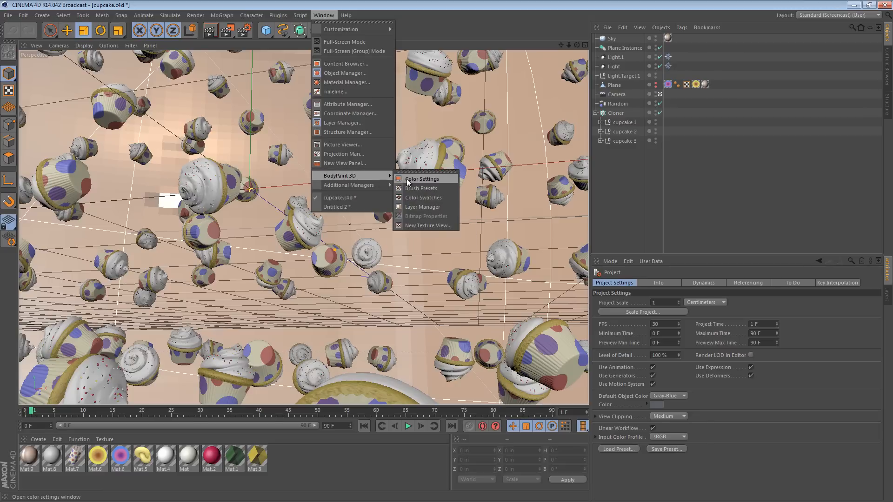
{"action": "mouse_move", "coordinate": [422, 197]}
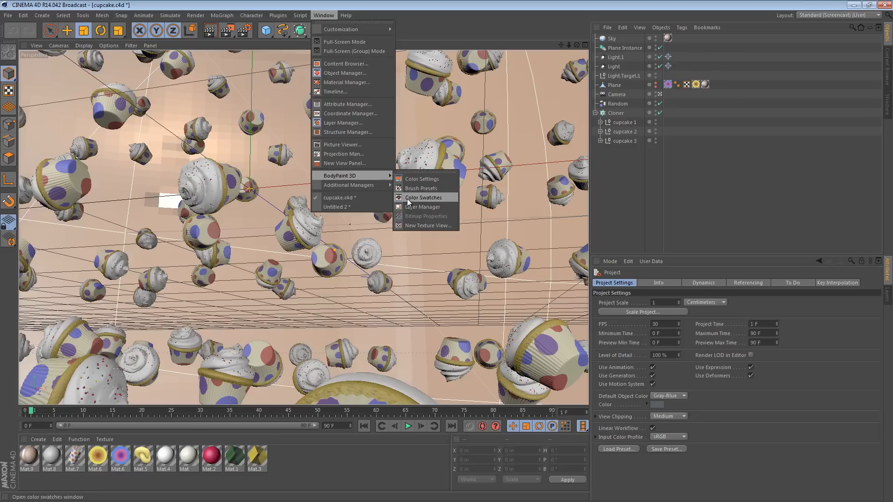
{"action": "mouse_move", "coordinate": [424, 225]}
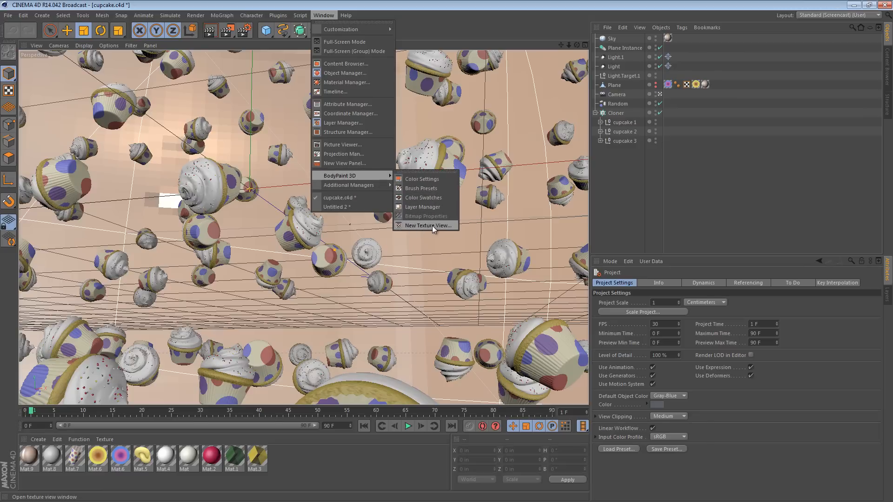
{"action": "left_click", "coordinate": [424, 225]}
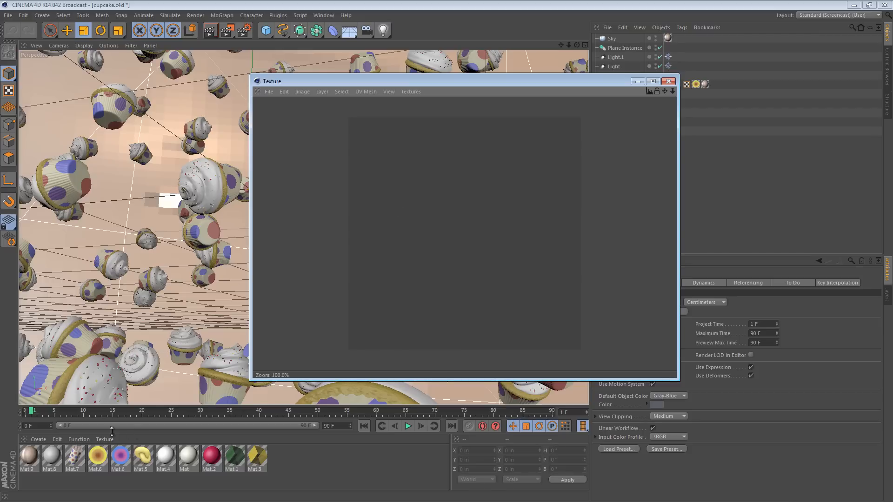
{"action": "left_click", "coordinate": [388, 92]}
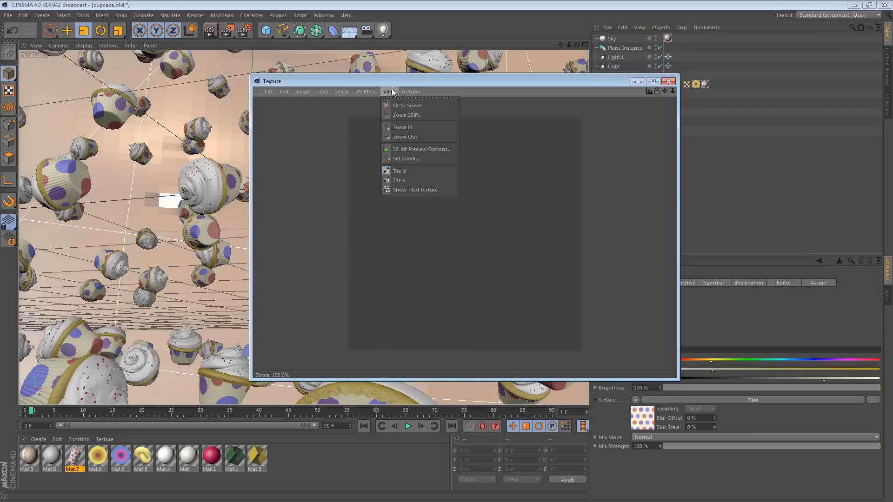
{"action": "left_click", "coordinate": [364, 92]}
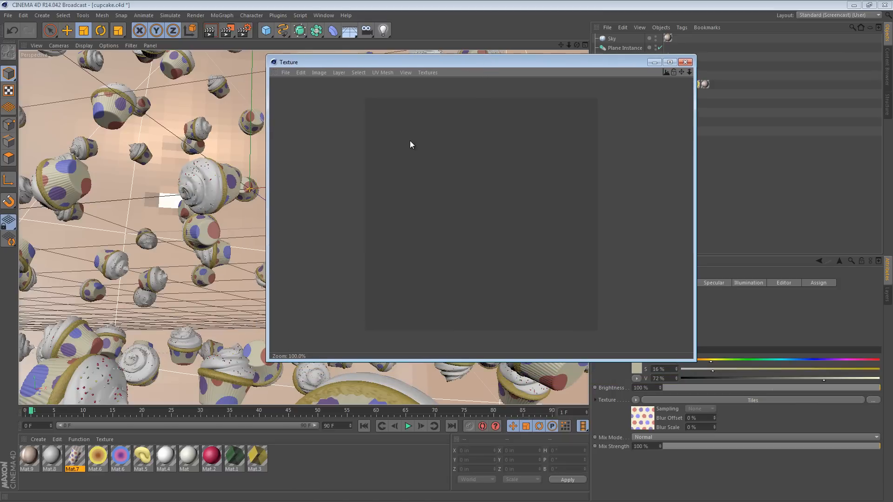
{"action": "mouse_move", "coordinate": [285, 72]}
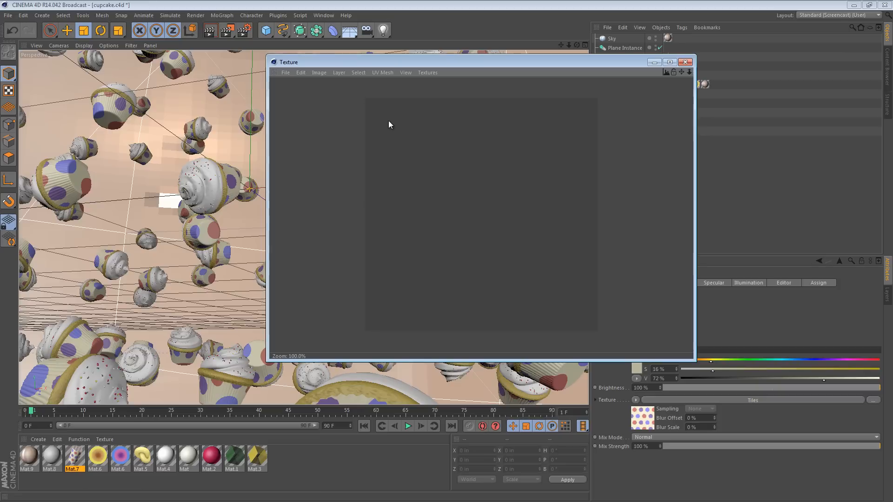
{"action": "mouse_move", "coordinate": [275, 77]}
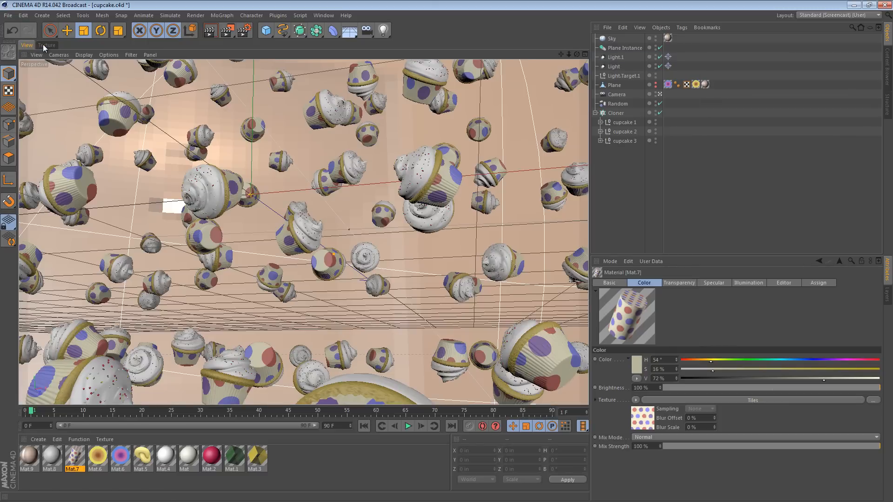
Add Brush Presets as a tab beside the Texture view, then return to the 3D viewport
{"action": "left_click", "coordinate": [47, 44]}
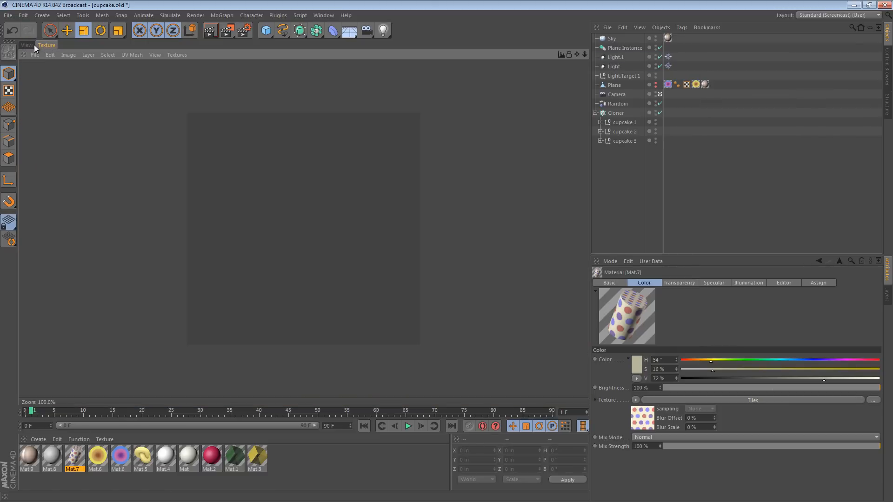
{"action": "left_click", "coordinate": [26, 44]}
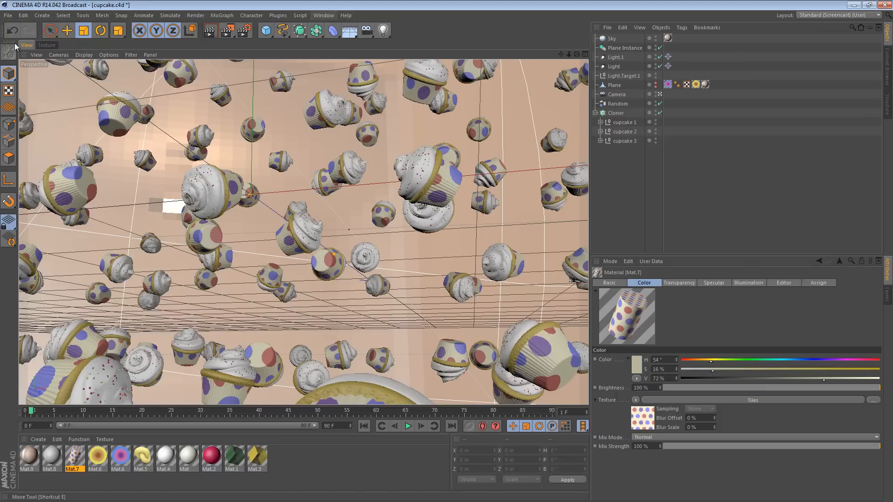
{"action": "left_click", "coordinate": [47, 45]}
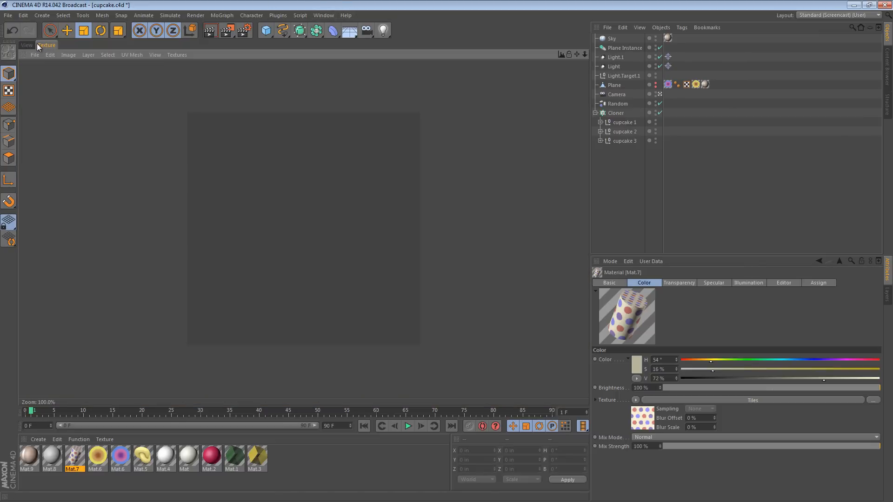
{"action": "left_click", "coordinate": [323, 15]}
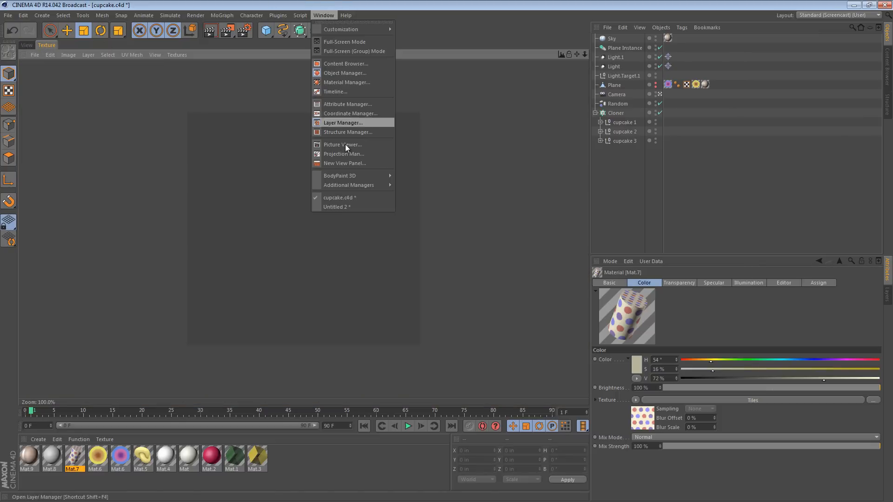
{"action": "mouse_move", "coordinate": [339, 175]}
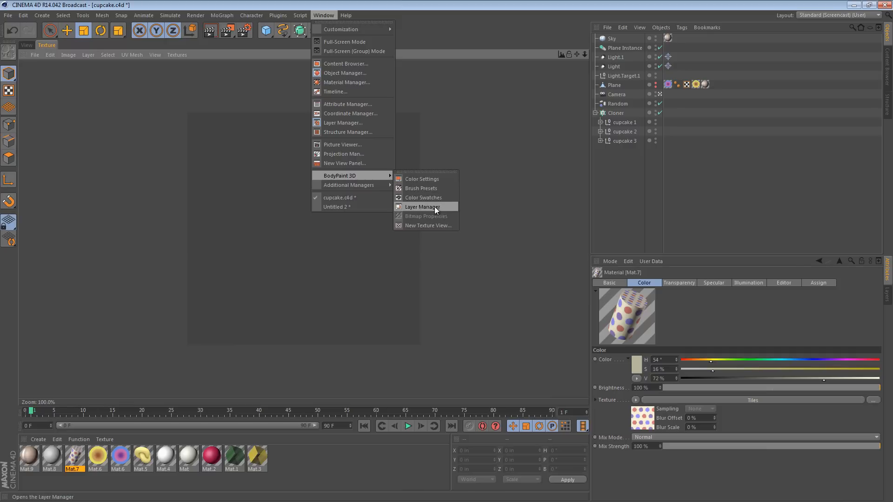
{"action": "mouse_move", "coordinate": [421, 188]}
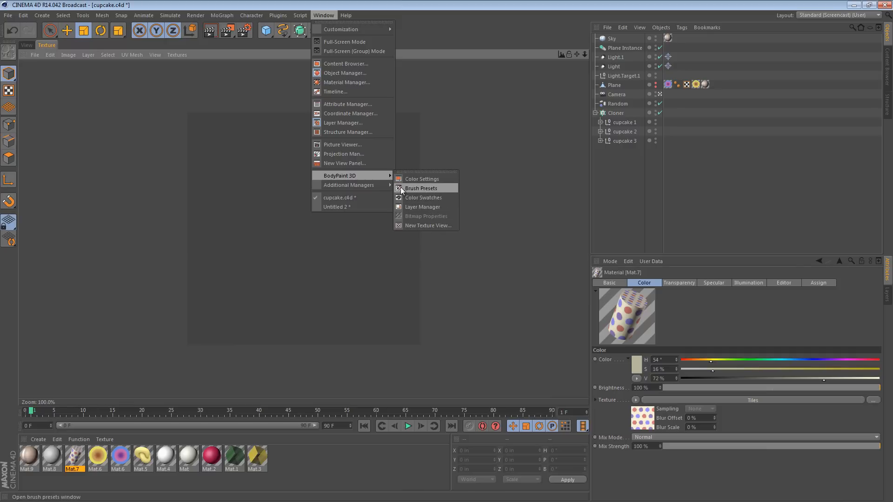
{"action": "left_click", "coordinate": [422, 179]}
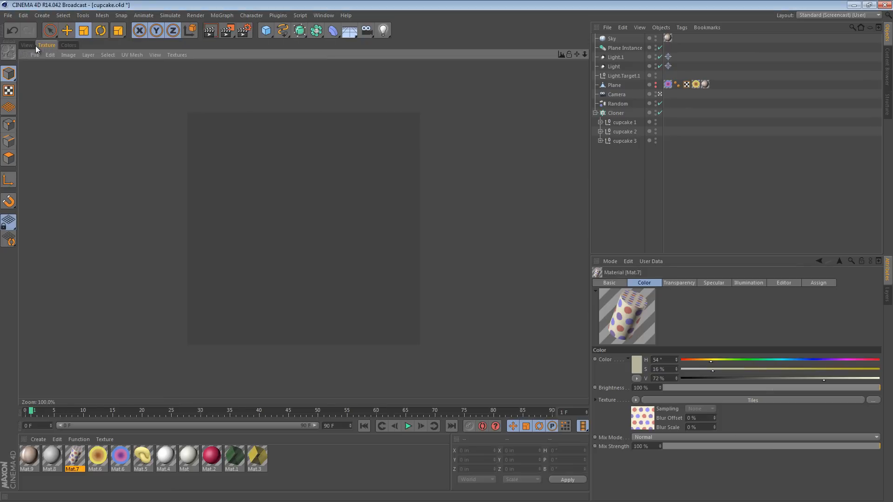
{"action": "left_click", "coordinate": [68, 44]}
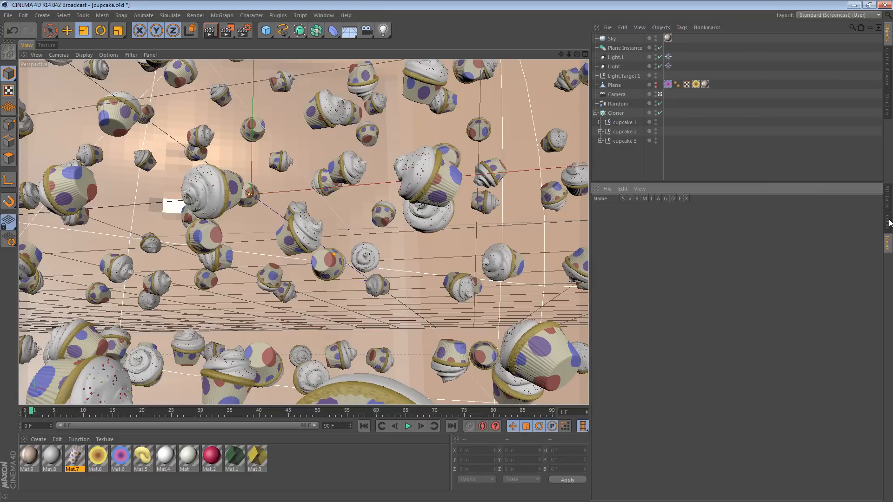
Restore Mat.7's attributes panel and show the viewport on its own without tabs
{"action": "double_click", "coordinate": [73, 456]}
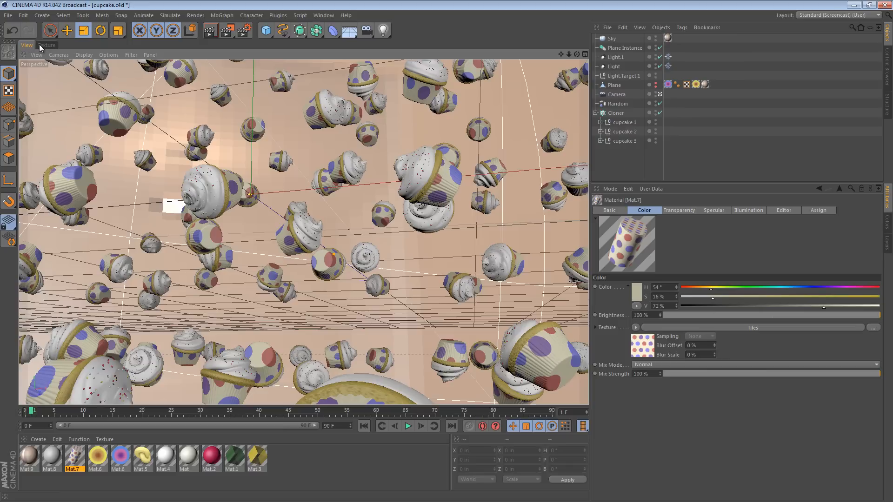
{"action": "left_click", "coordinate": [26, 46]}
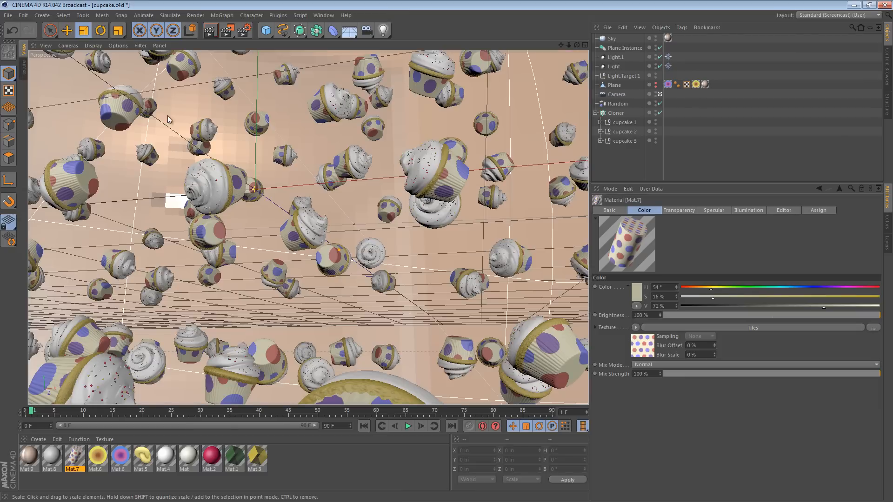
{"action": "mouse_move", "coordinate": [158, 150]}
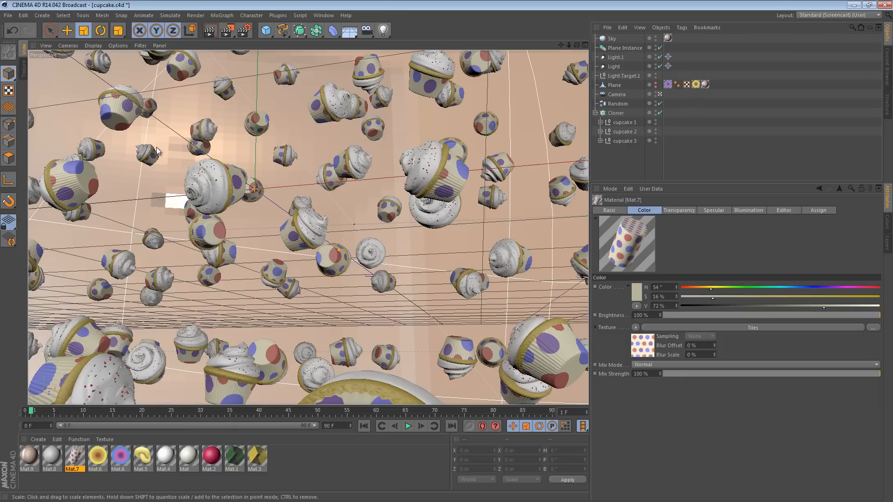
Add and then remove the Bend.1 and Bend deformers, restoring the original object list
{"action": "left_click", "coordinate": [315, 30]}
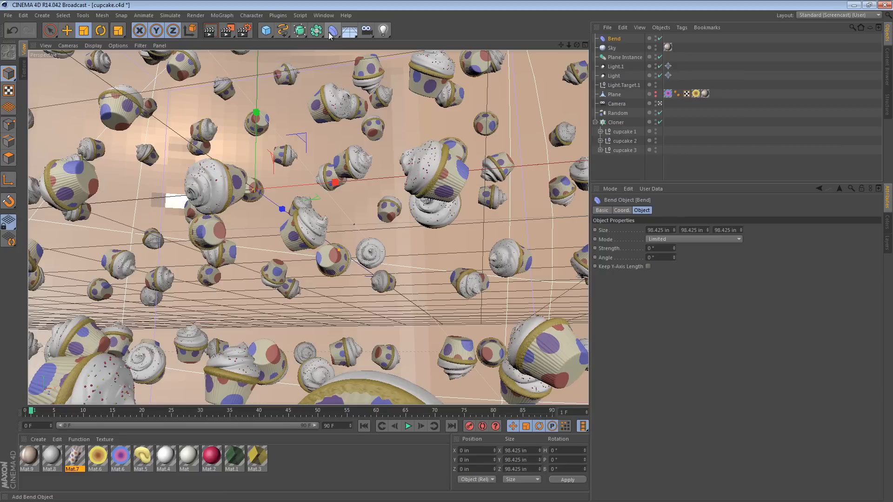
{"action": "left_click", "coordinate": [265, 29]}
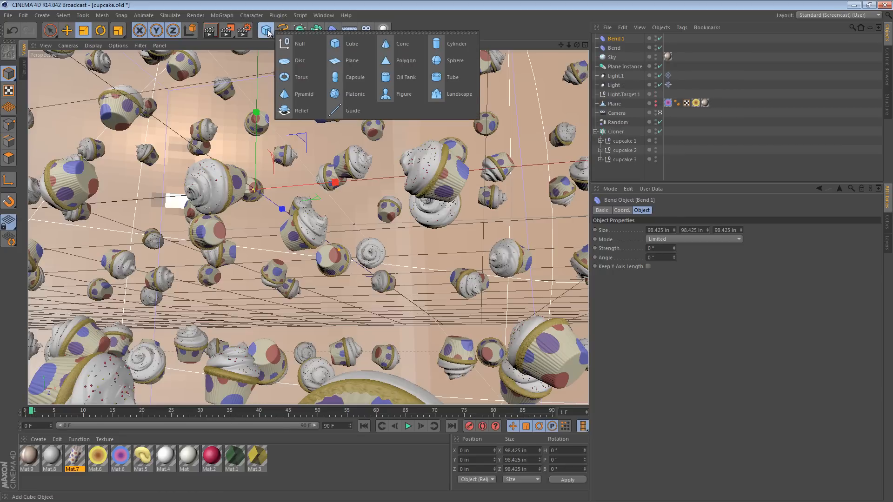
{"action": "mouse_move", "coordinate": [354, 77]}
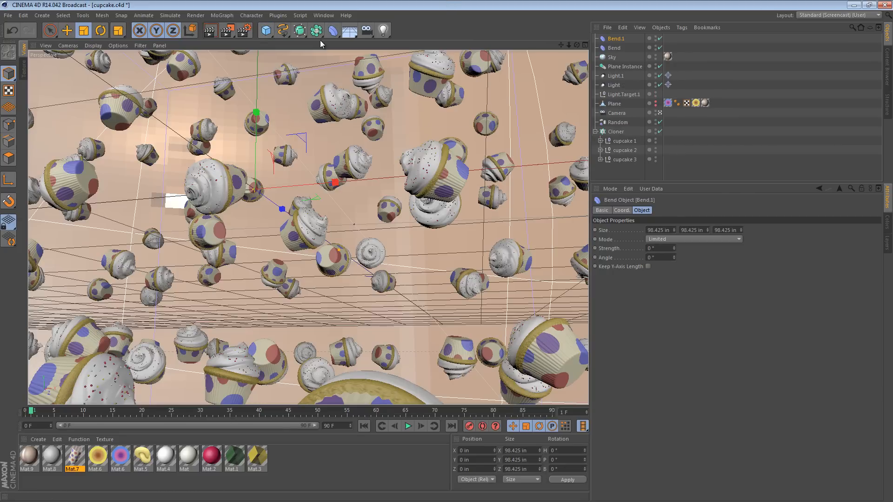
{"action": "left_click", "coordinate": [316, 29]}
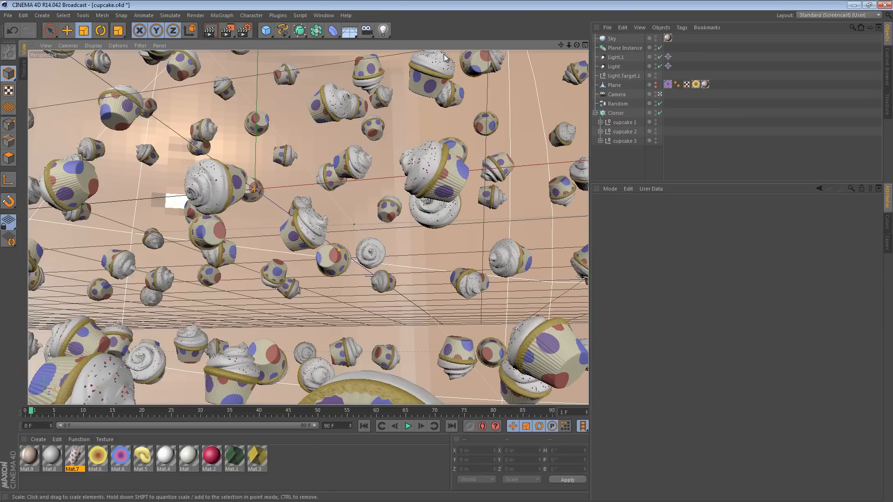
Bring up Customize Commands from the Window menu with Edit Palettes enabled
{"action": "left_click", "coordinate": [323, 15]}
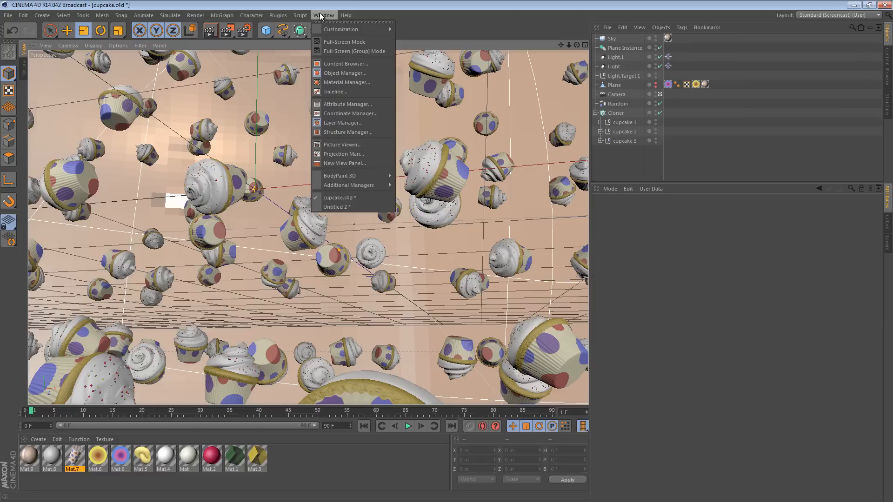
{"action": "mouse_move", "coordinate": [341, 29]}
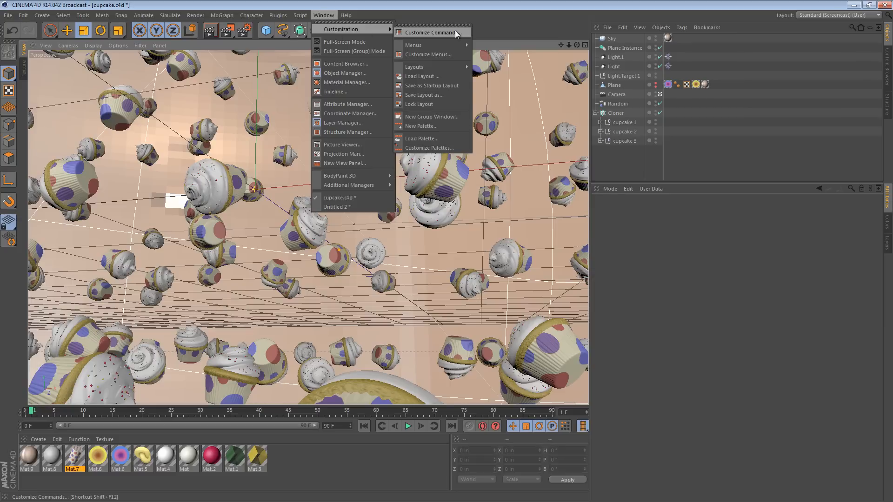
{"action": "mouse_move", "coordinate": [432, 54]}
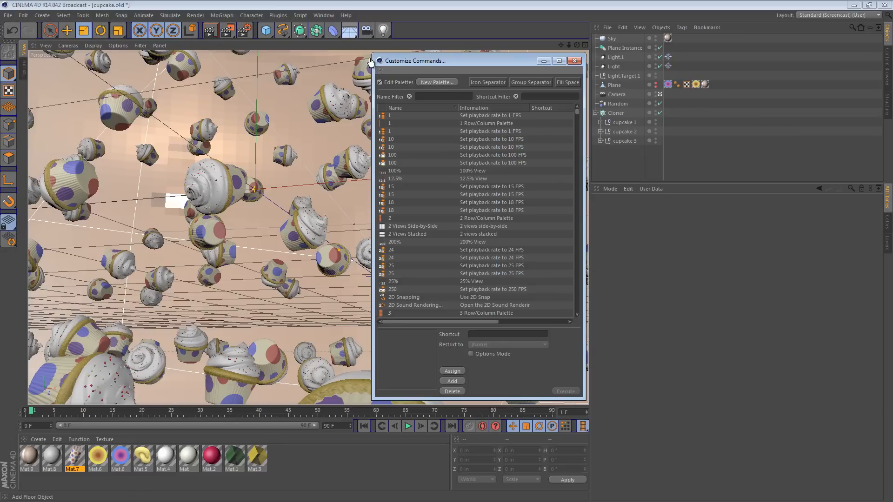
{"action": "left_click", "coordinate": [574, 61]}
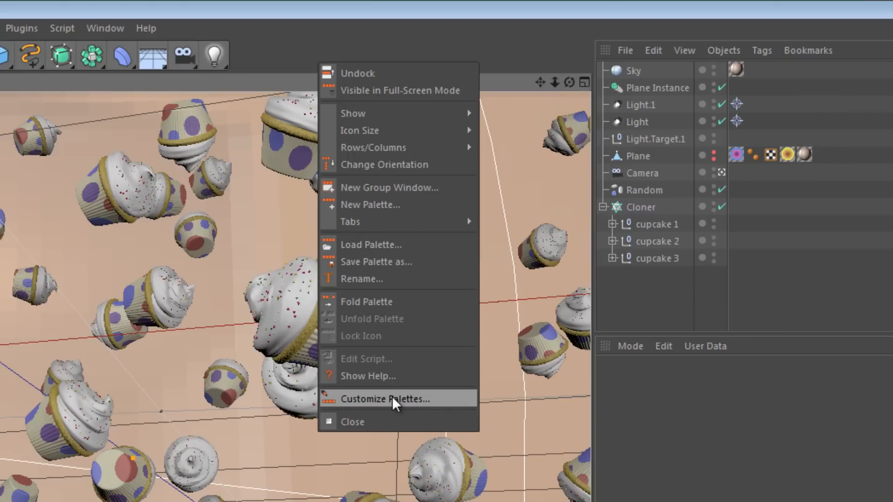
{"action": "left_click", "coordinate": [386, 398]}
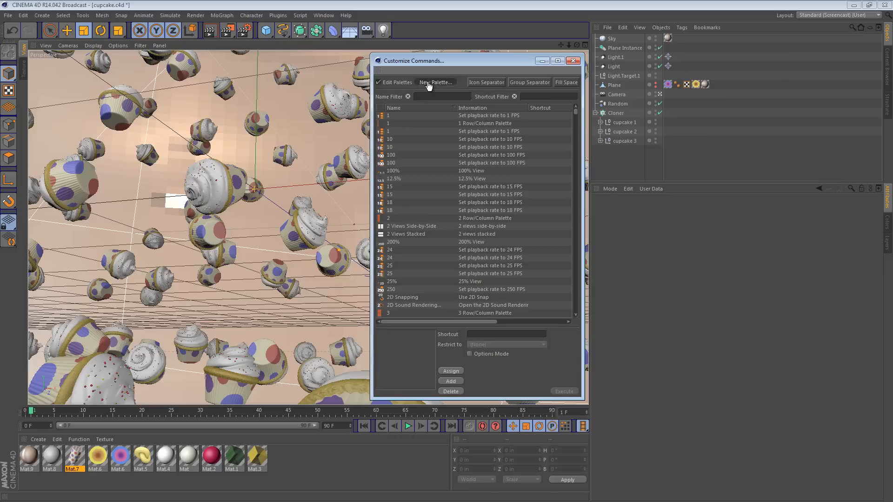
Create a new empty palette and filter the command list by 'selection'
{"action": "left_click", "coordinate": [435, 82]}
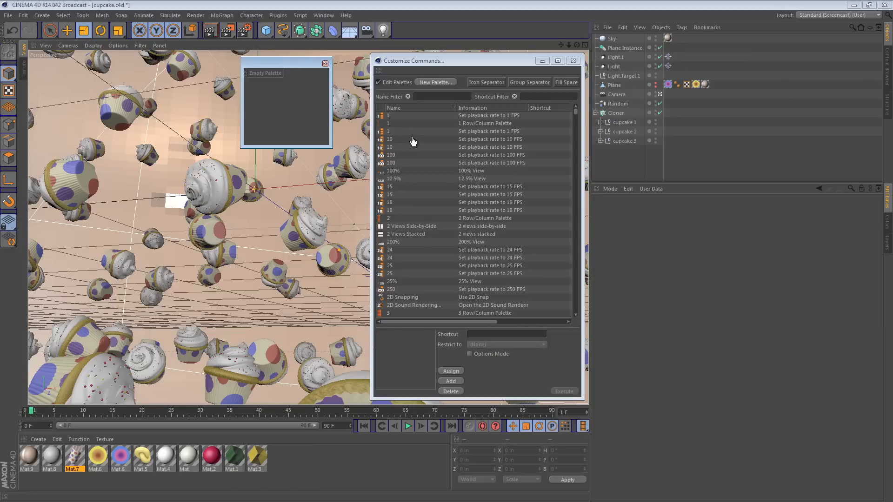
{"action": "mouse_move", "coordinate": [411, 136]}
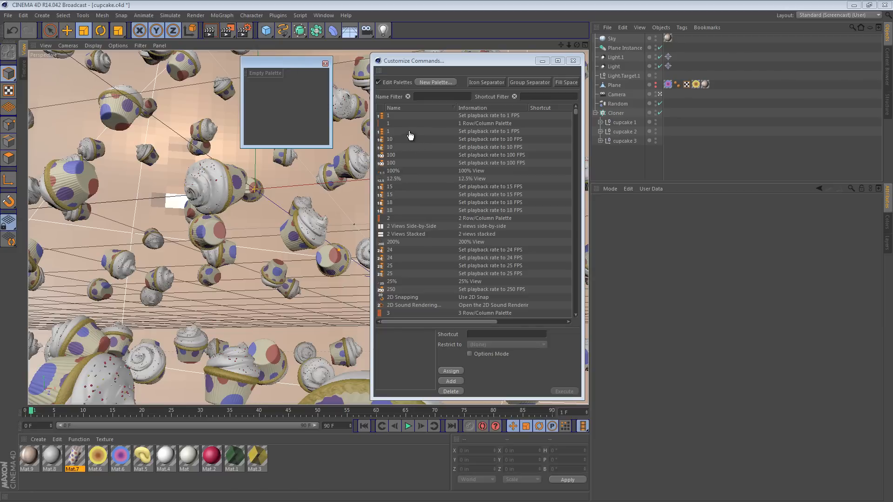
{"action": "mouse_move", "coordinate": [391, 117]}
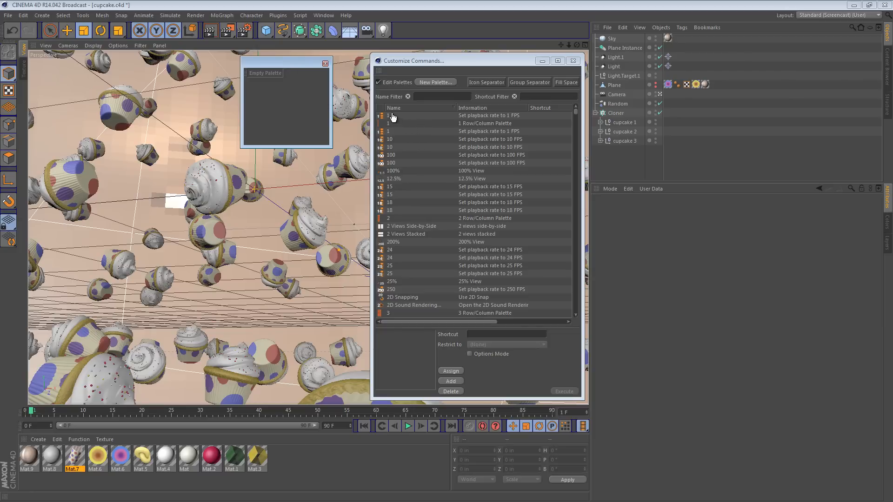
{"action": "mouse_move", "coordinate": [438, 105]}
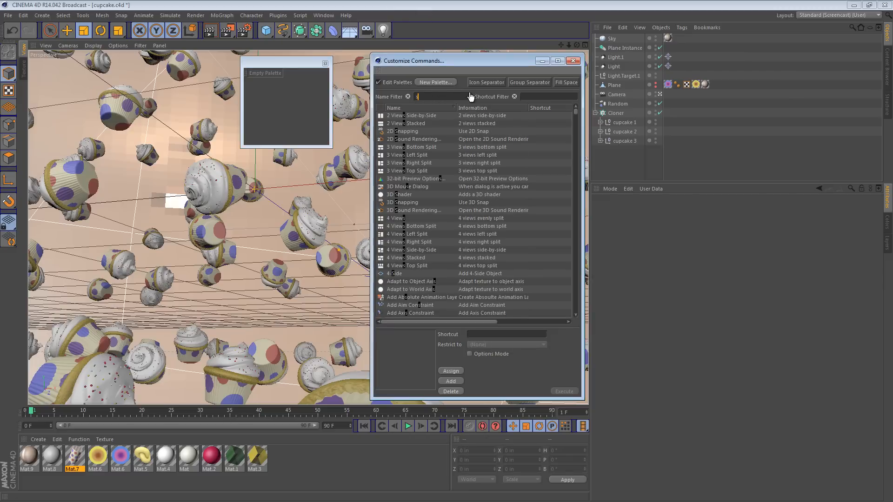
{"action": "type", "text": "selectd"}
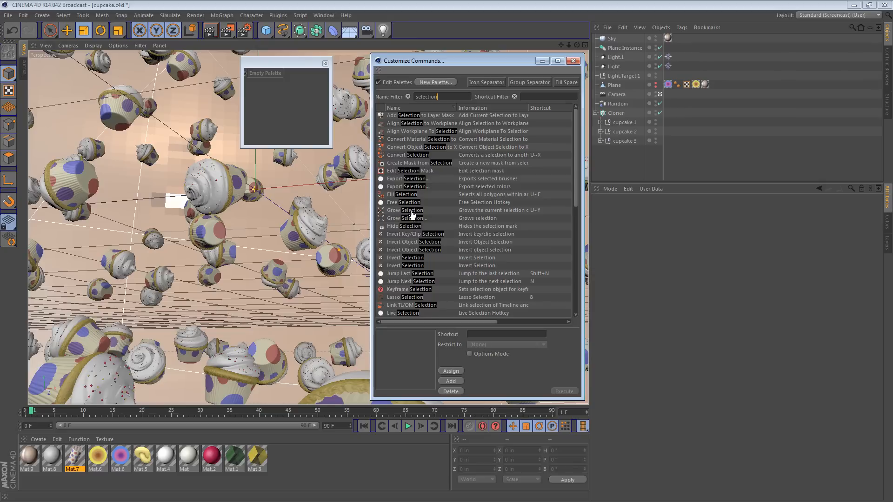
Add Grow Selection, Shrink Selection and Set Selection to the new palette
{"action": "left_click", "coordinate": [404, 210]}
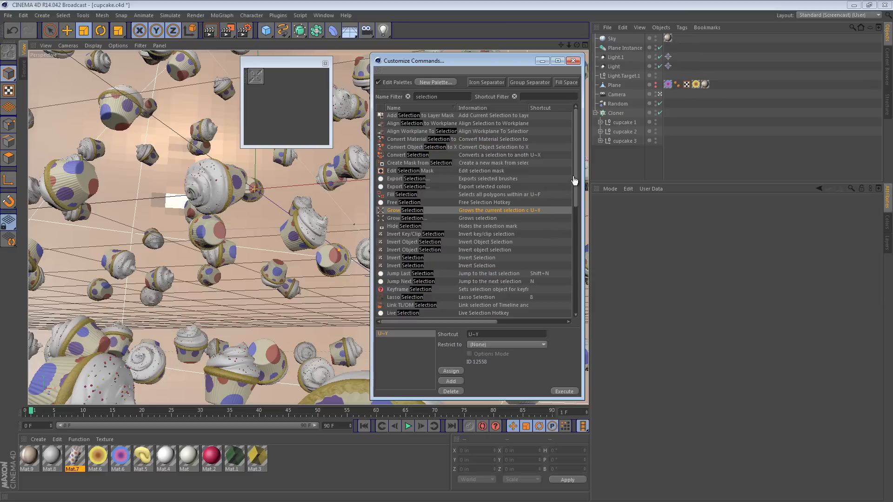
{"action": "scroll", "scroll_direction": "down", "scroll_amount": 3}
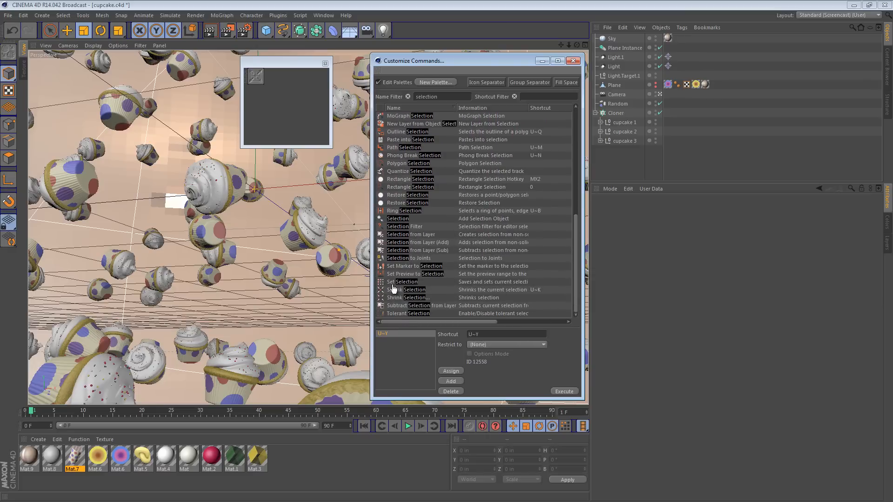
{"action": "left_click", "coordinate": [403, 290]}
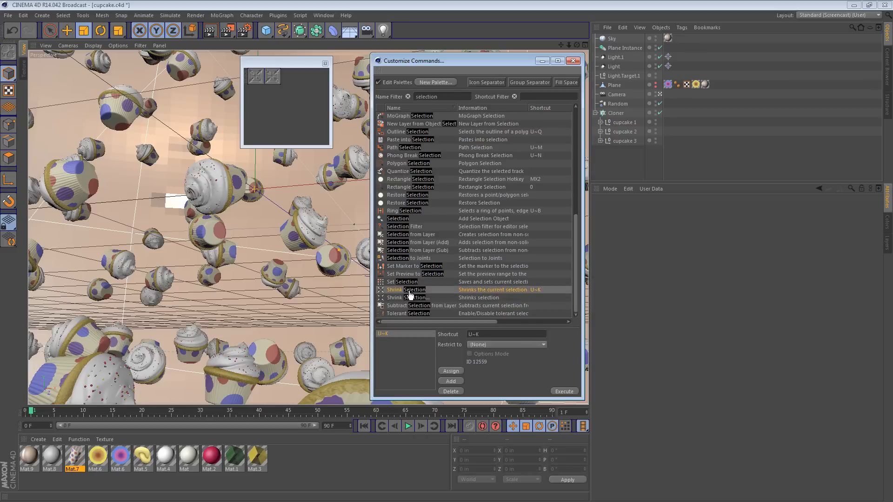
{"action": "left_click", "coordinate": [408, 297]}
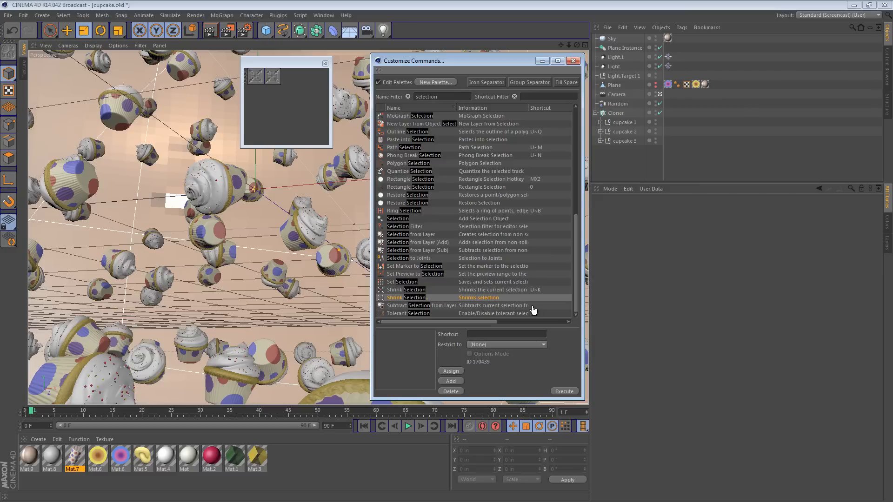
{"action": "left_click", "coordinate": [401, 281]}
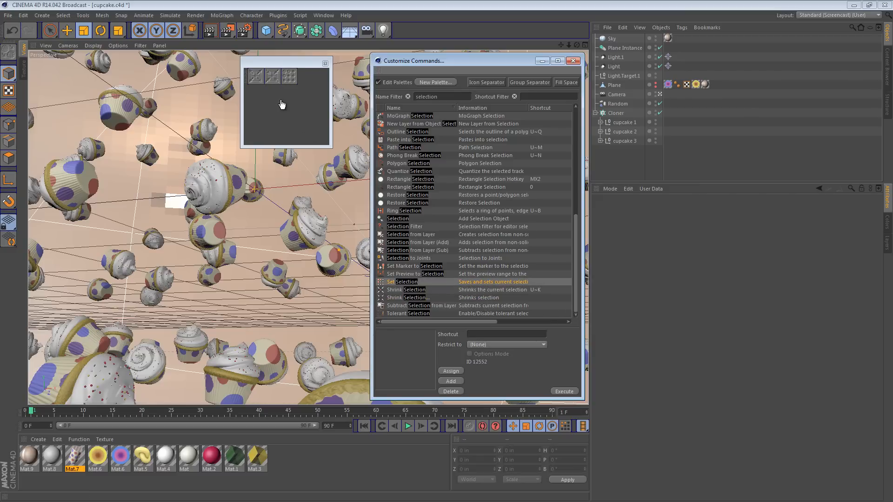
{"action": "mouse_move", "coordinate": [268, 95]}
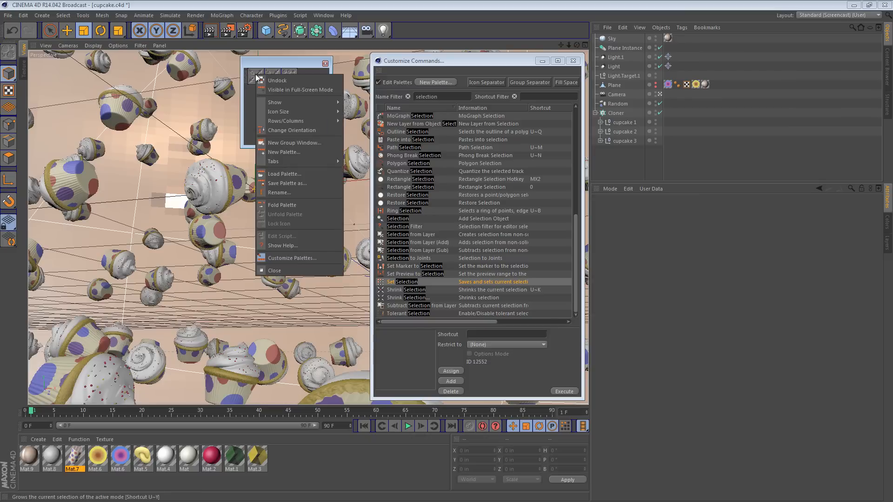
{"action": "mouse_move", "coordinate": [311, 207]}
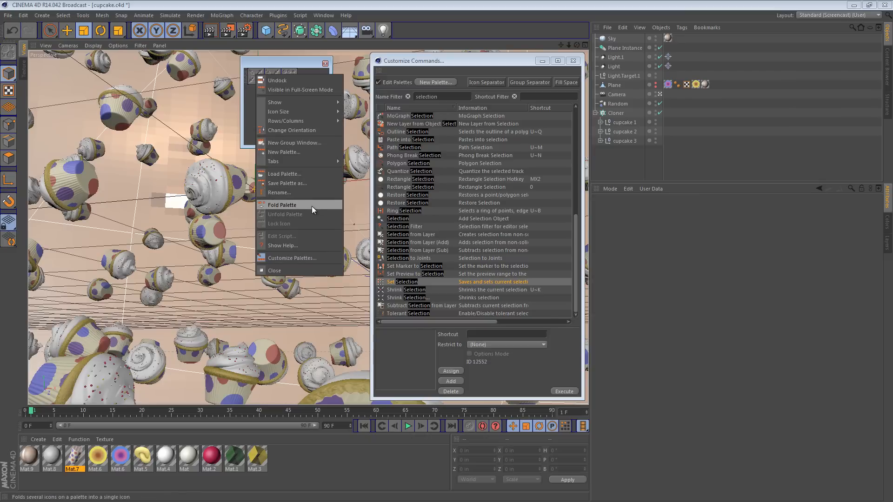
{"action": "mouse_move", "coordinate": [268, 209]}
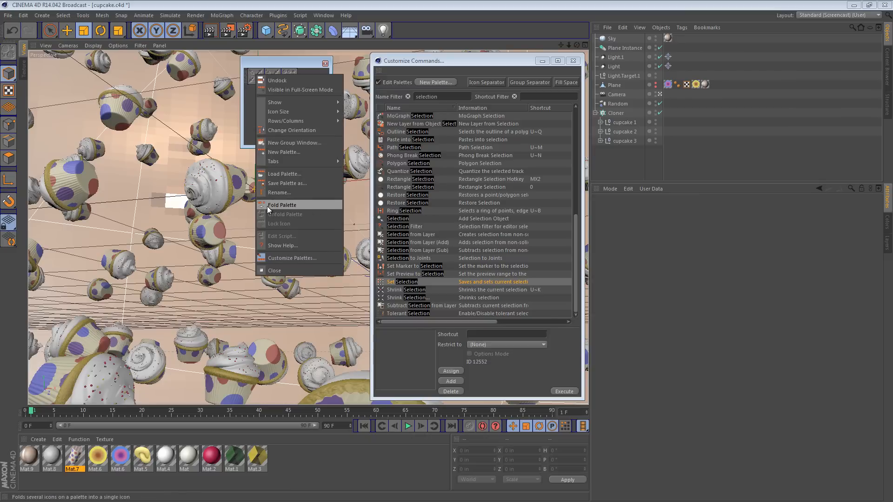
Fold the palette's three selection commands into a single button
{"action": "left_click", "coordinate": [283, 205]}
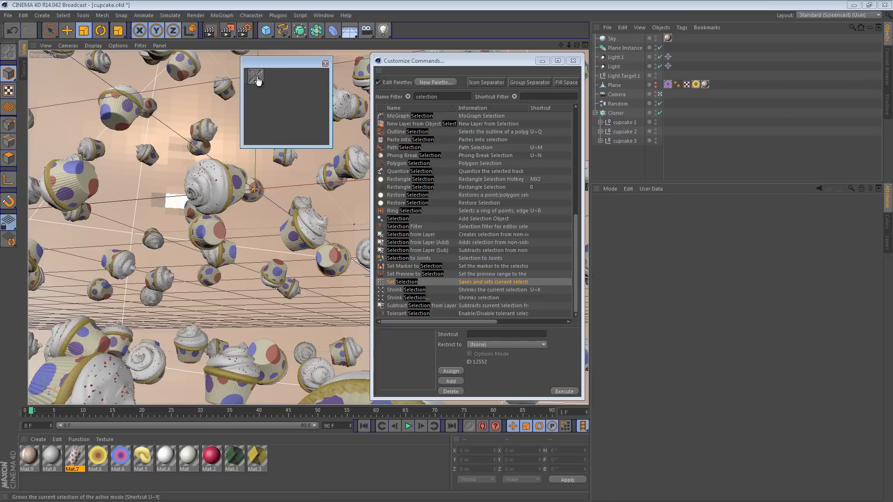
{"action": "mouse_move", "coordinate": [408, 32]}
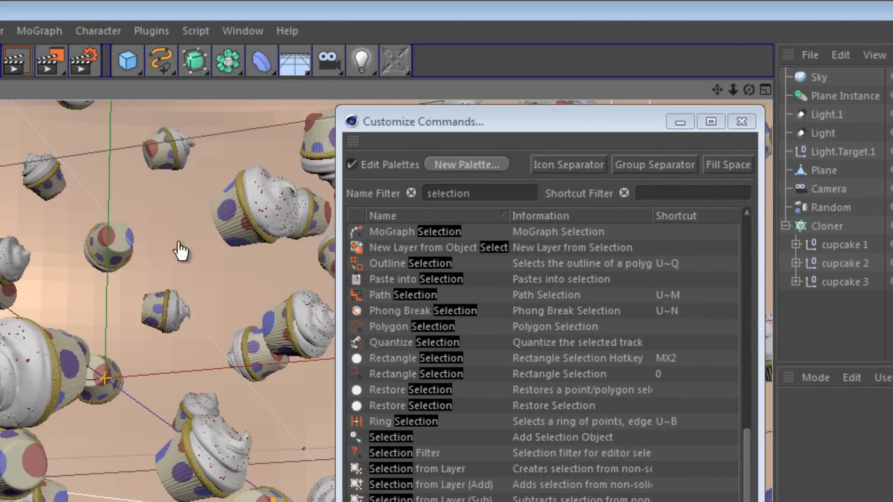
{"action": "mouse_move", "coordinate": [477, 165]}
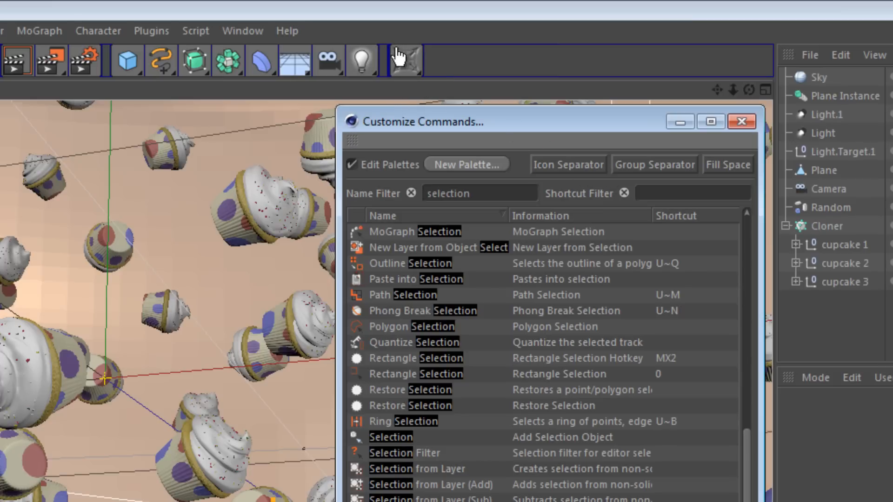
{"action": "mouse_move", "coordinate": [362, 59]}
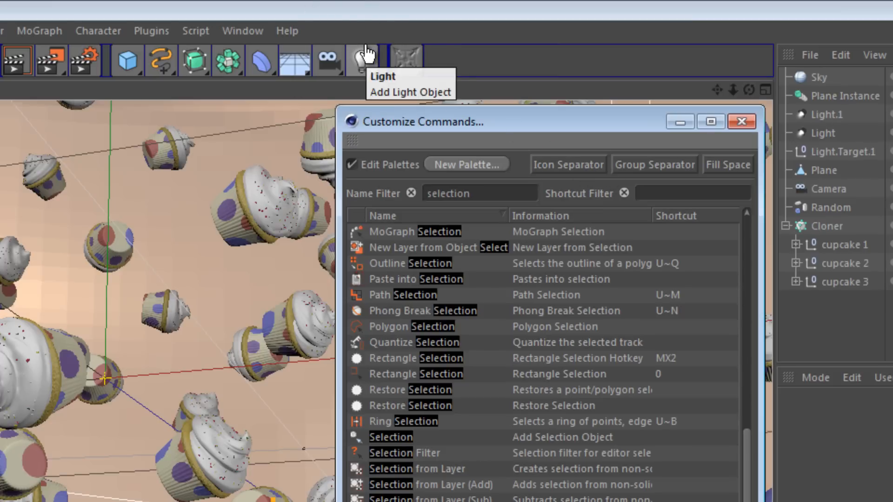
Close the Customize Commands window, leaving the folded button docked in the main toolbar
{"action": "left_click", "coordinate": [741, 122]}
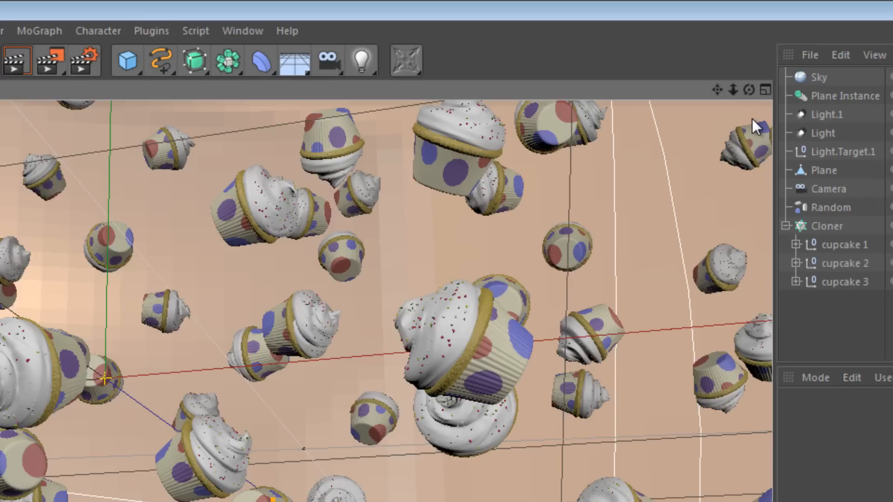
{"action": "left_click", "coordinate": [405, 60]}
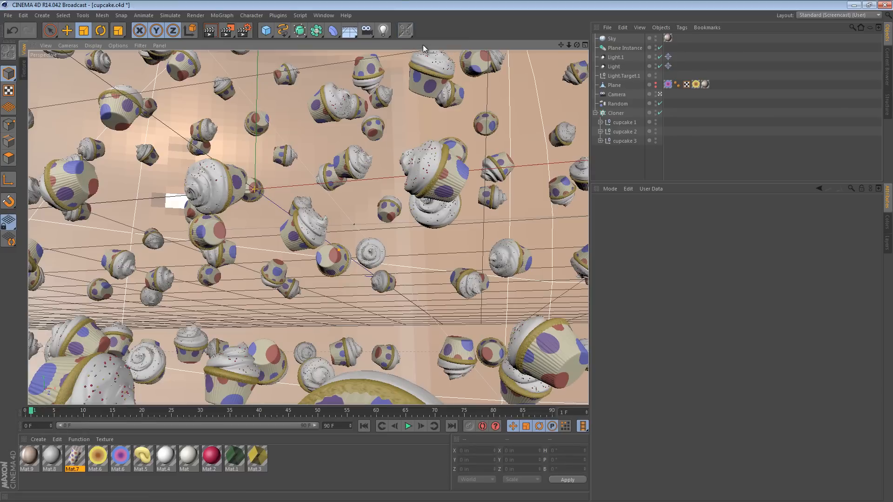
Switch to the Startup layout, then back to Standard (Screencast) (User)
{"action": "right_click", "coordinate": [404, 32]}
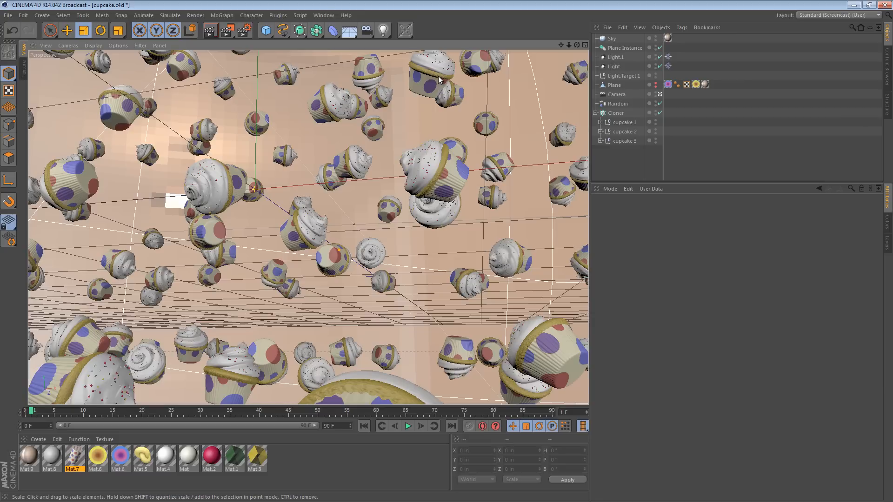
{"action": "left_click", "coordinate": [837, 14]}
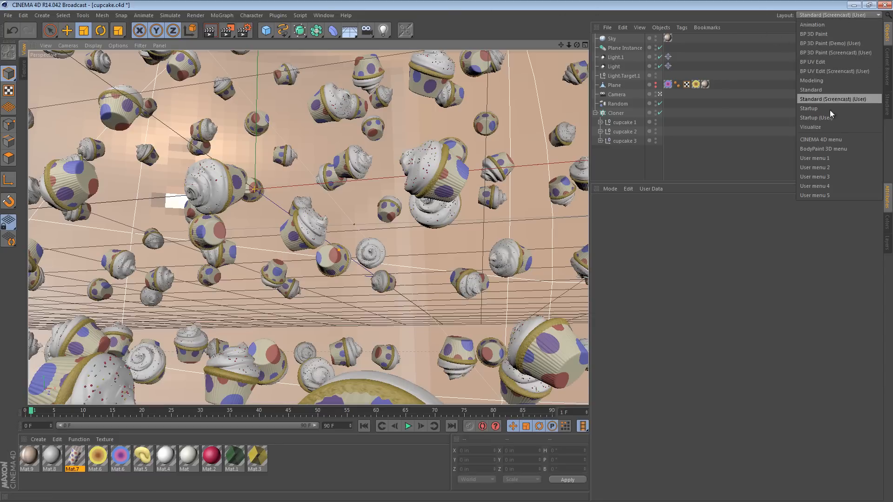
{"action": "left_click", "coordinate": [808, 108]}
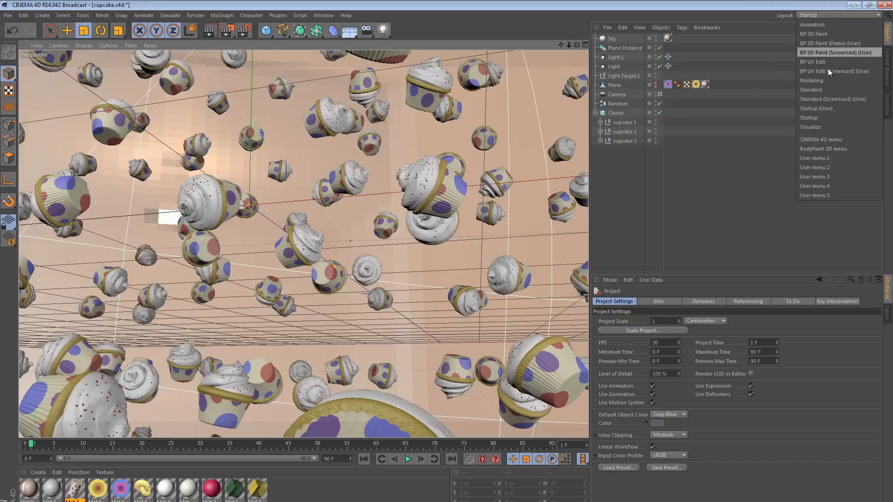
{"action": "left_click", "coordinate": [833, 100]}
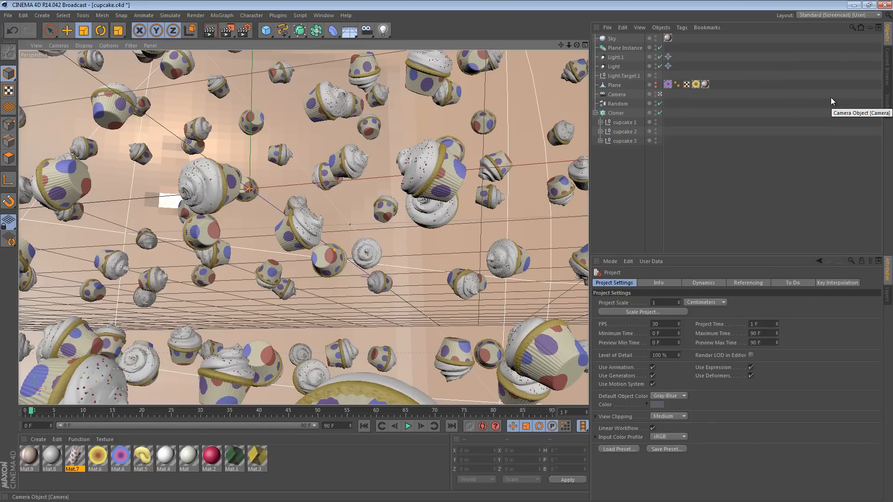